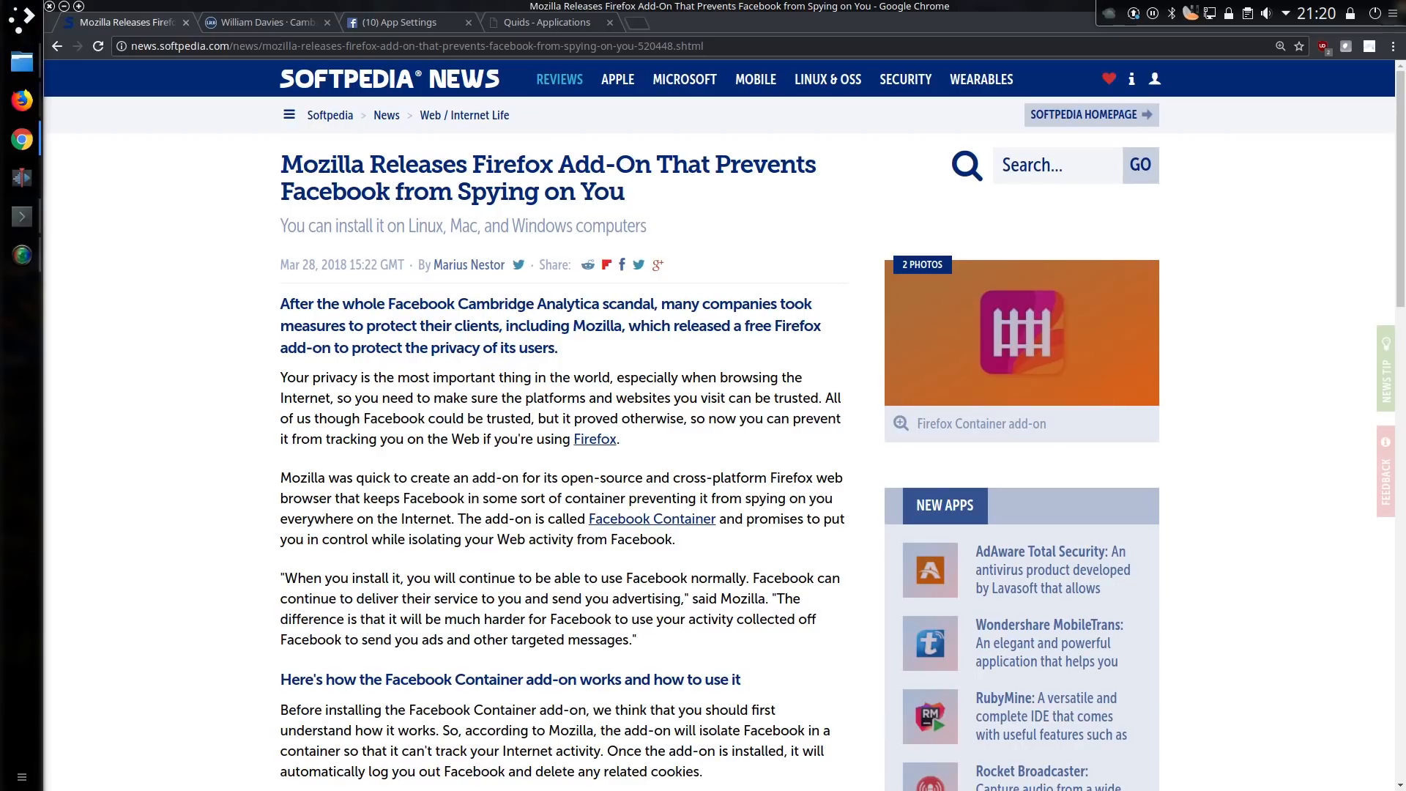
Step: Read down the Softpedia article to the Facebook Container add-on illustration and gallery
{"action": "scroll", "scroll_direction": "down", "scroll_amount": 3}
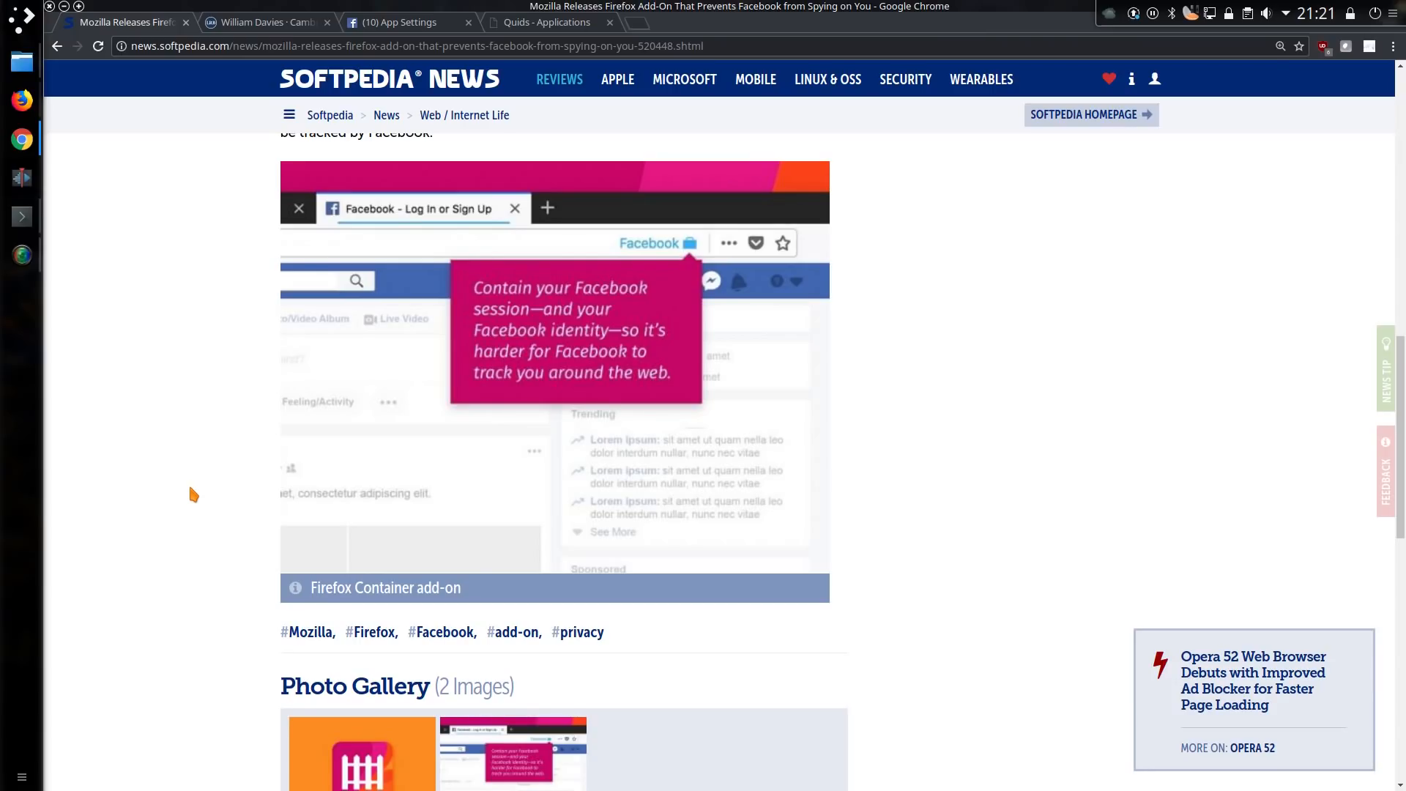
{"action": "mouse_move", "coordinate": [235, 229]}
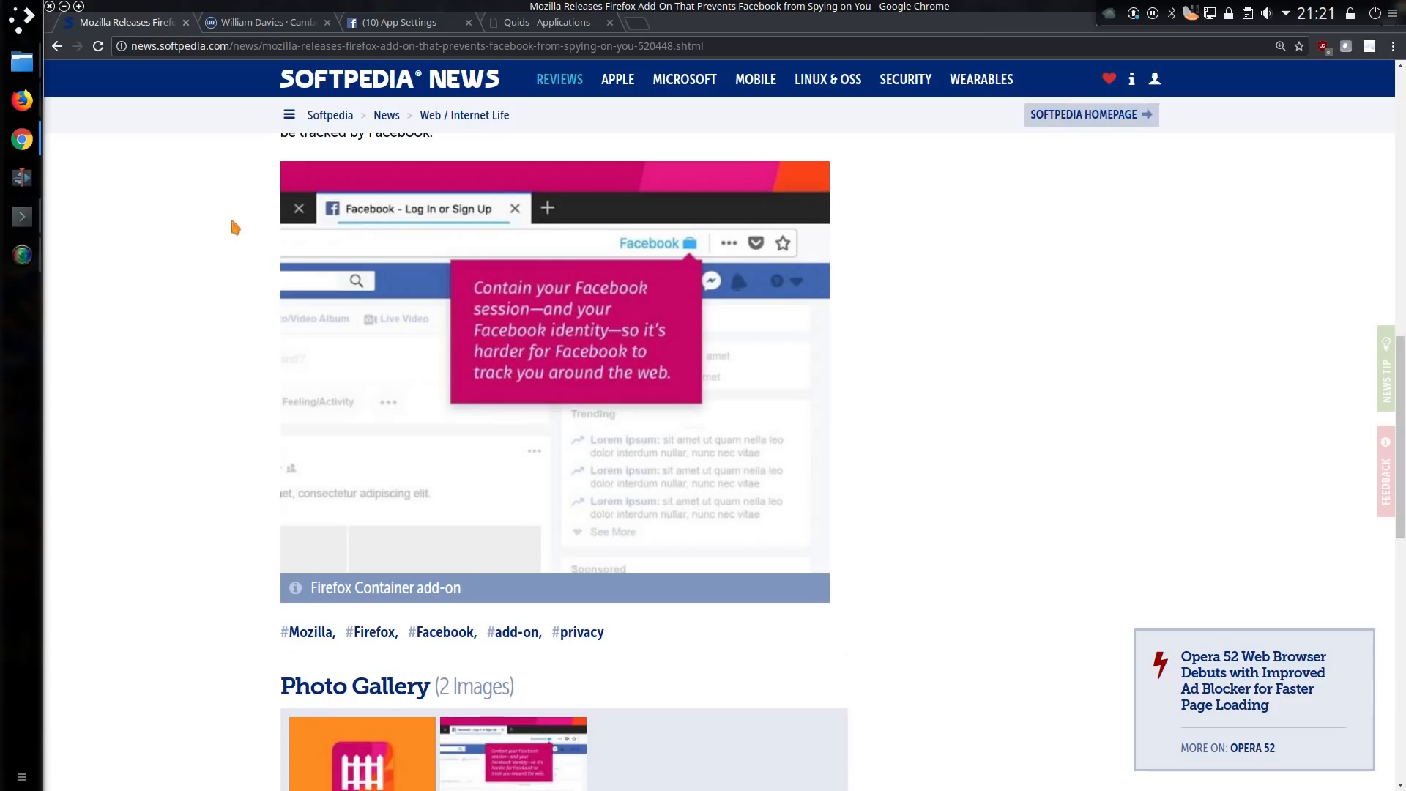
Step: Switch to the William Davies LRB article on Cambridge Analytica
{"action": "left_click", "coordinate": [262, 22]}
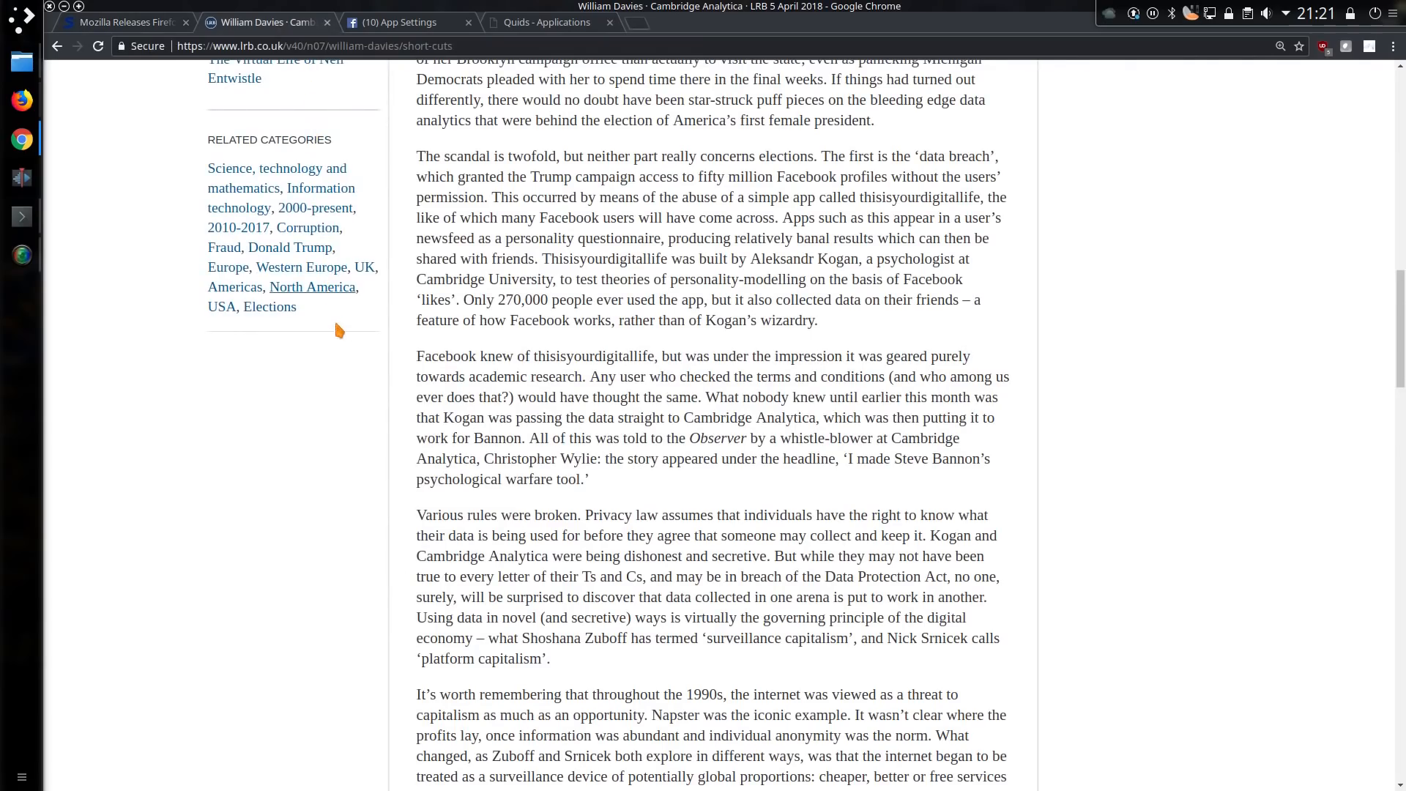
{"action": "mouse_move", "coordinate": [350, 362]}
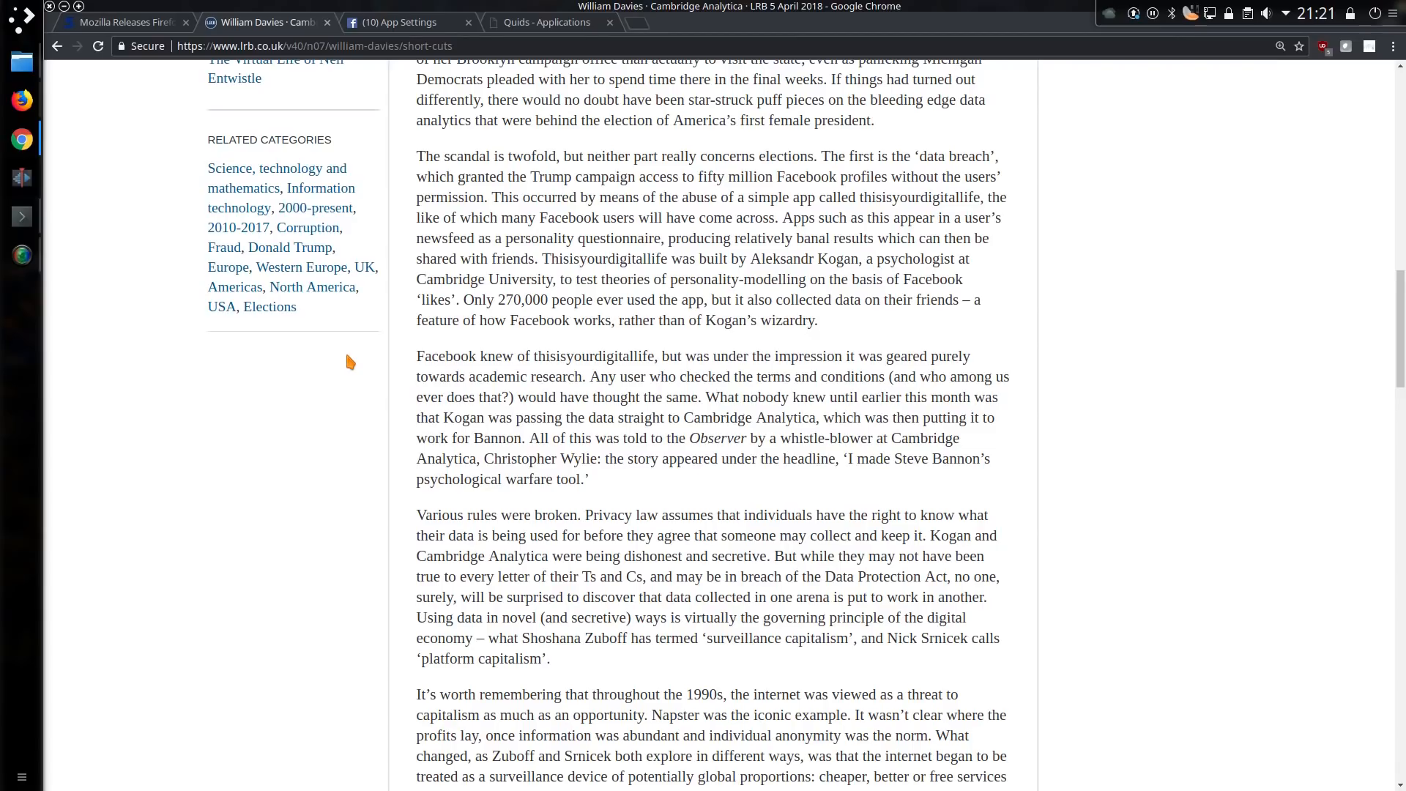
{"action": "mouse_move", "coordinate": [325, 418]}
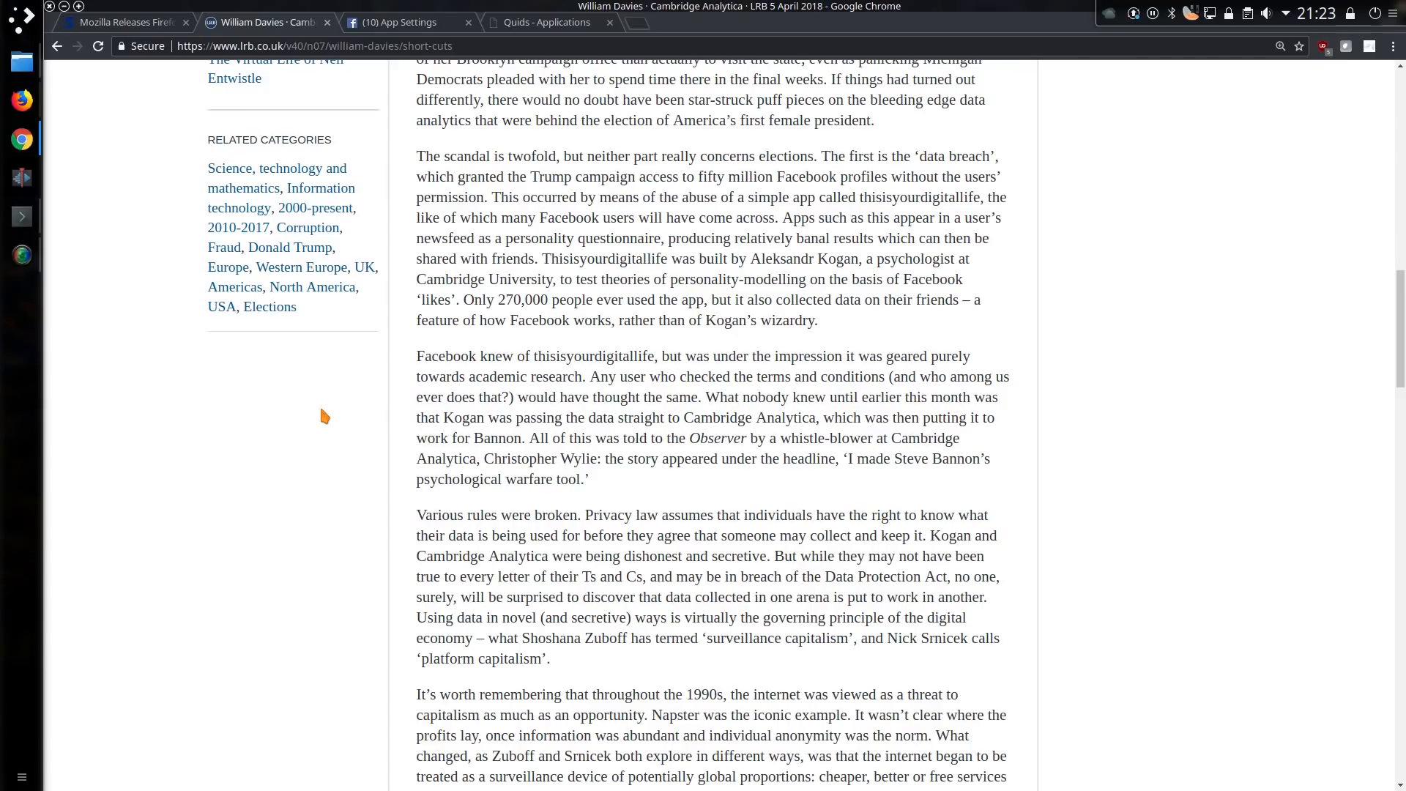
Step: View Facebook's app settings, then the downloaded archive's profile summary page
{"action": "left_click", "coordinate": [403, 22]}
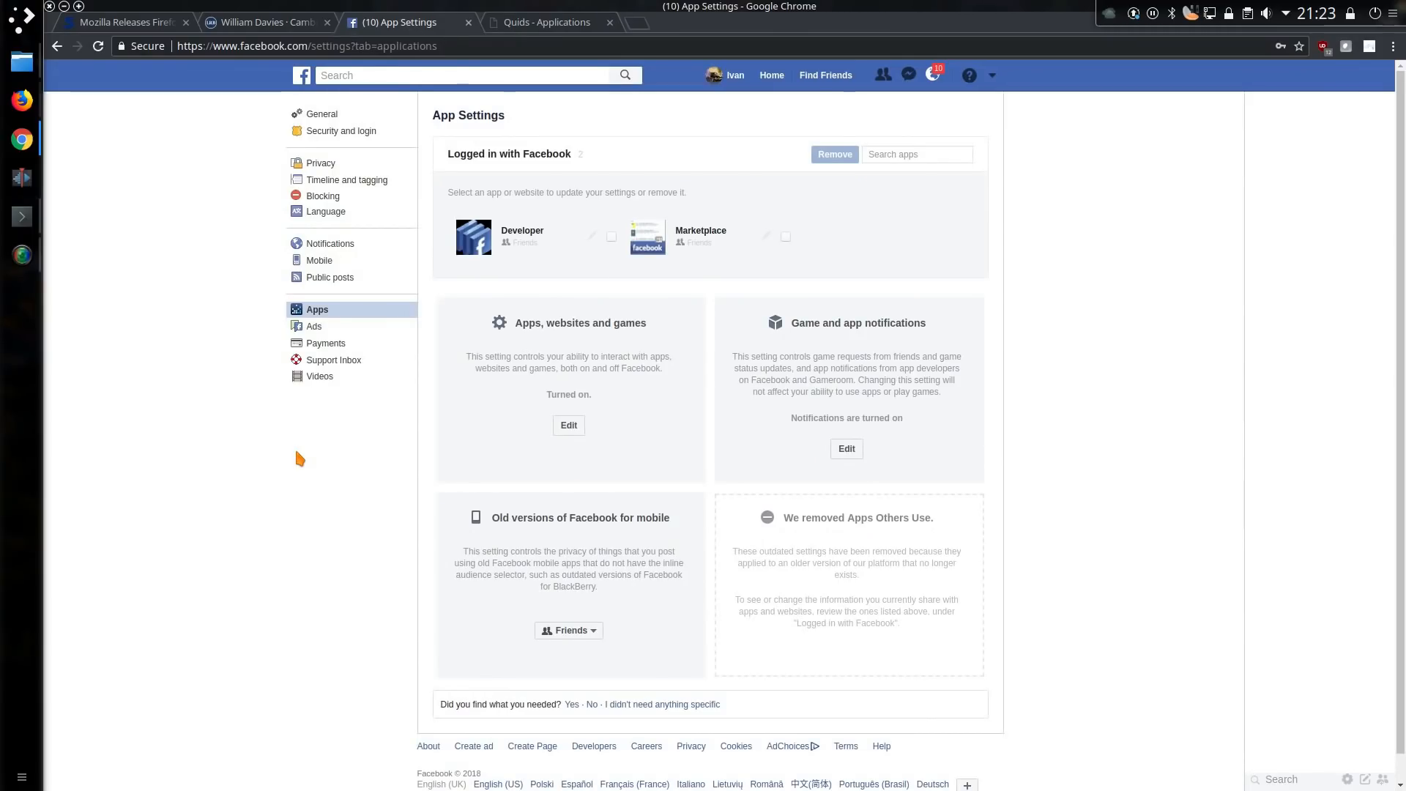
{"action": "mouse_move", "coordinate": [317, 309]}
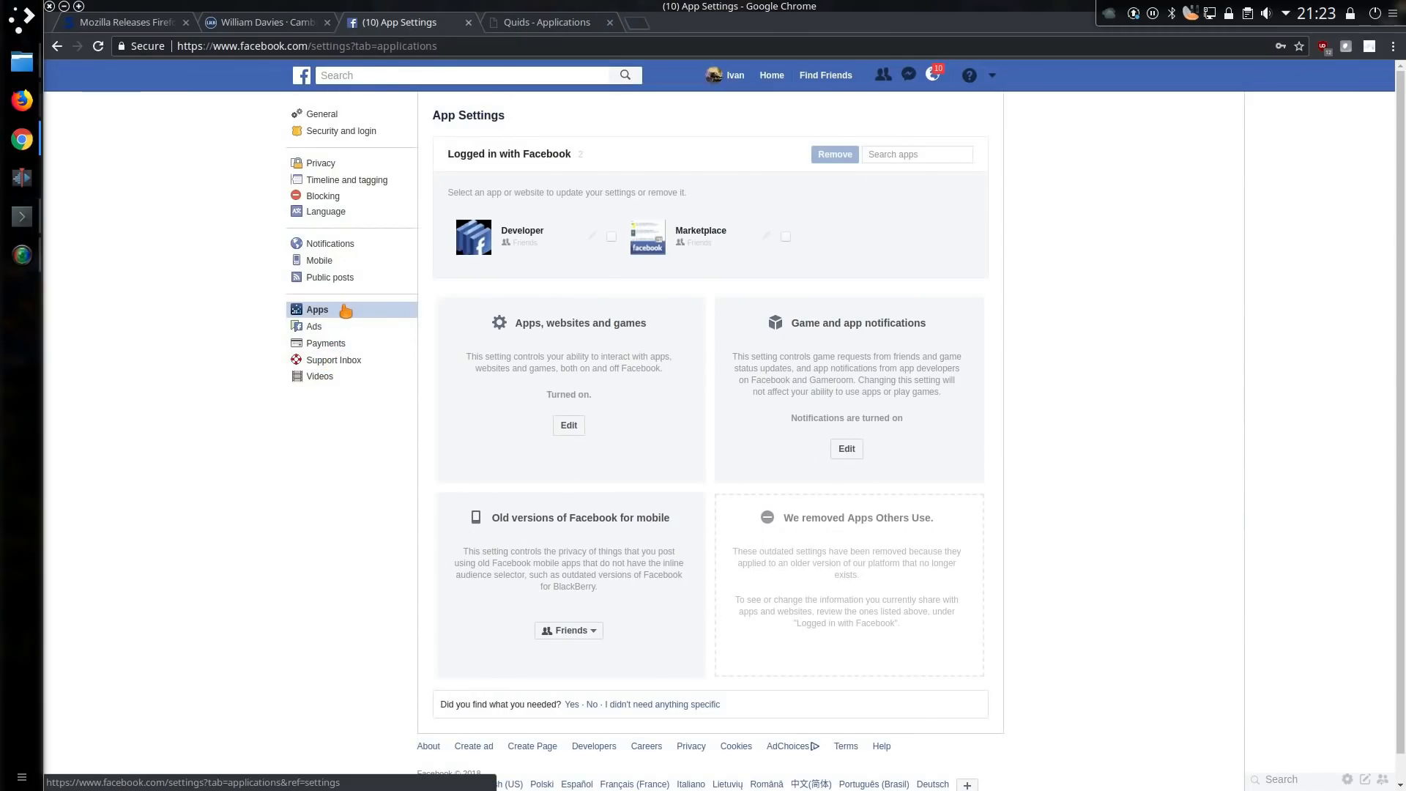
{"action": "mouse_move", "coordinate": [317, 309]}
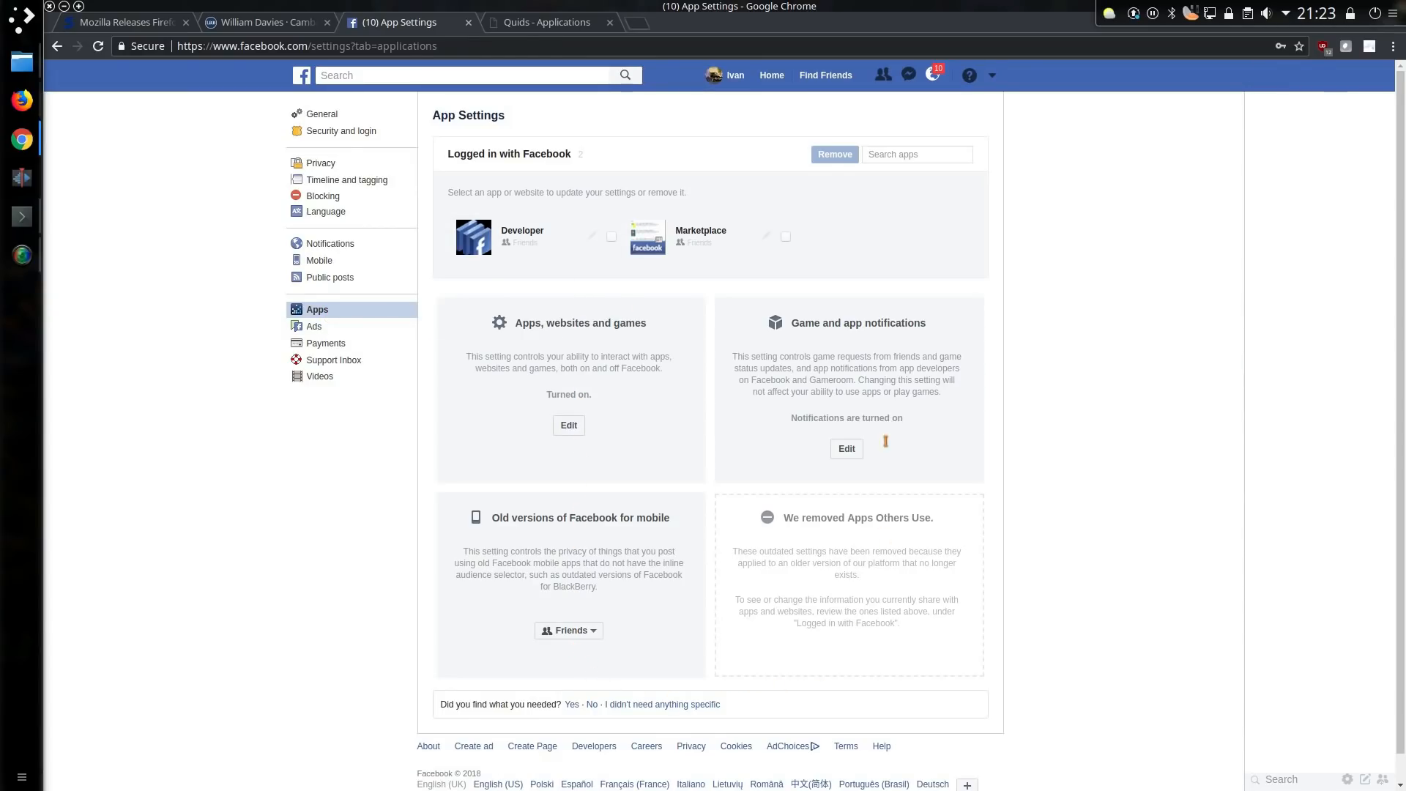
{"action": "left_click", "coordinate": [533, 22]}
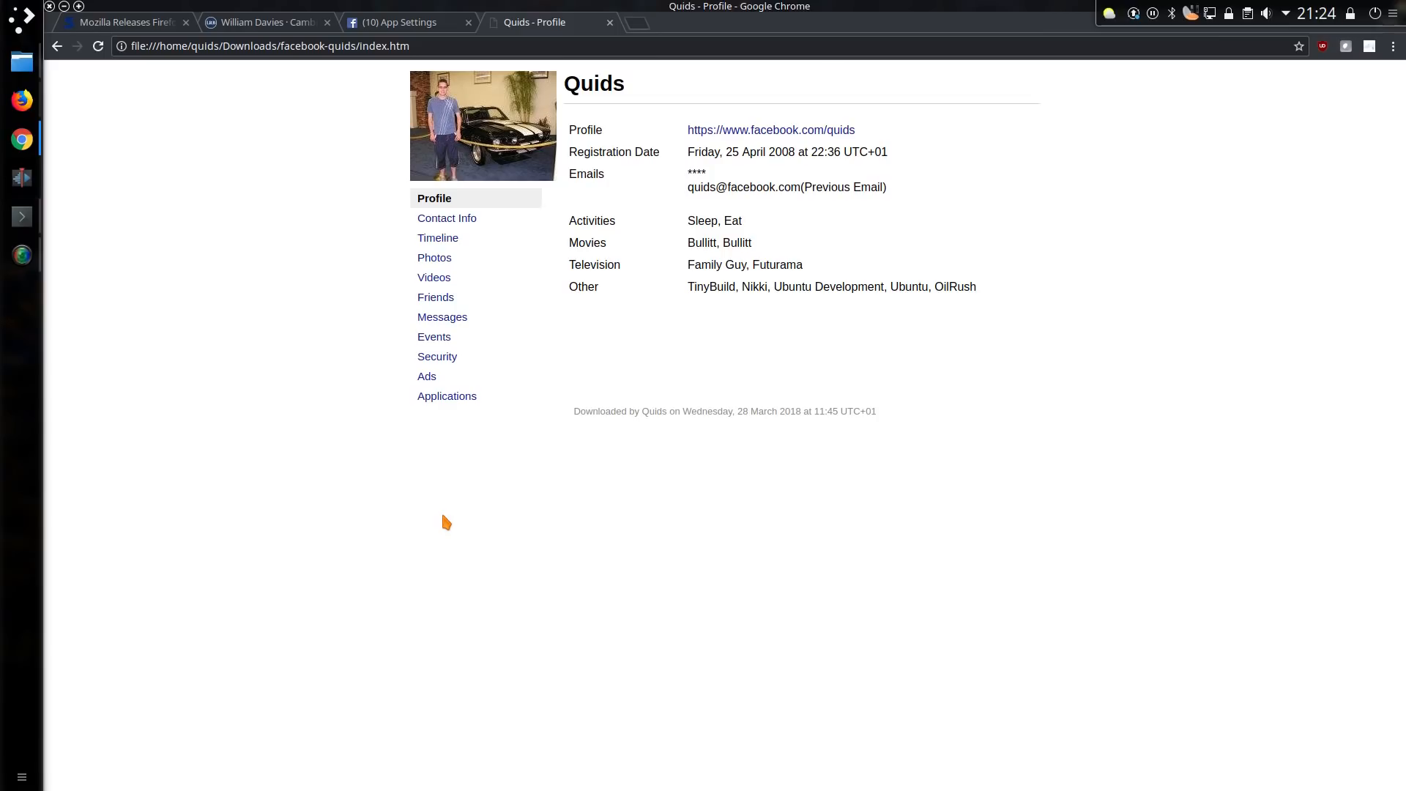
Step: Browse the archive's Timeline, reading back through posts from 2017 to around 2011
{"action": "left_click", "coordinate": [438, 238]}
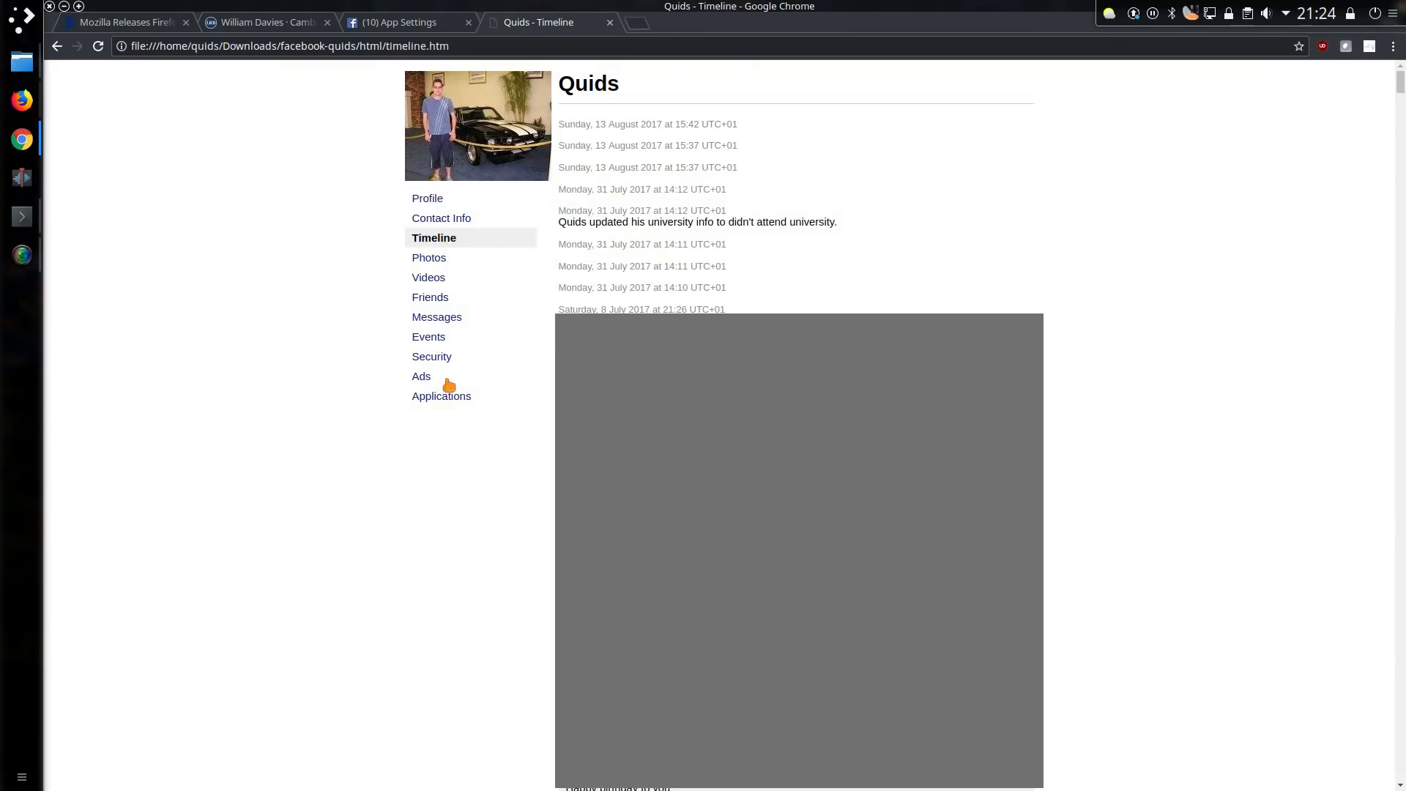
{"action": "scroll", "scroll_direction": "down", "scroll_amount": 3}
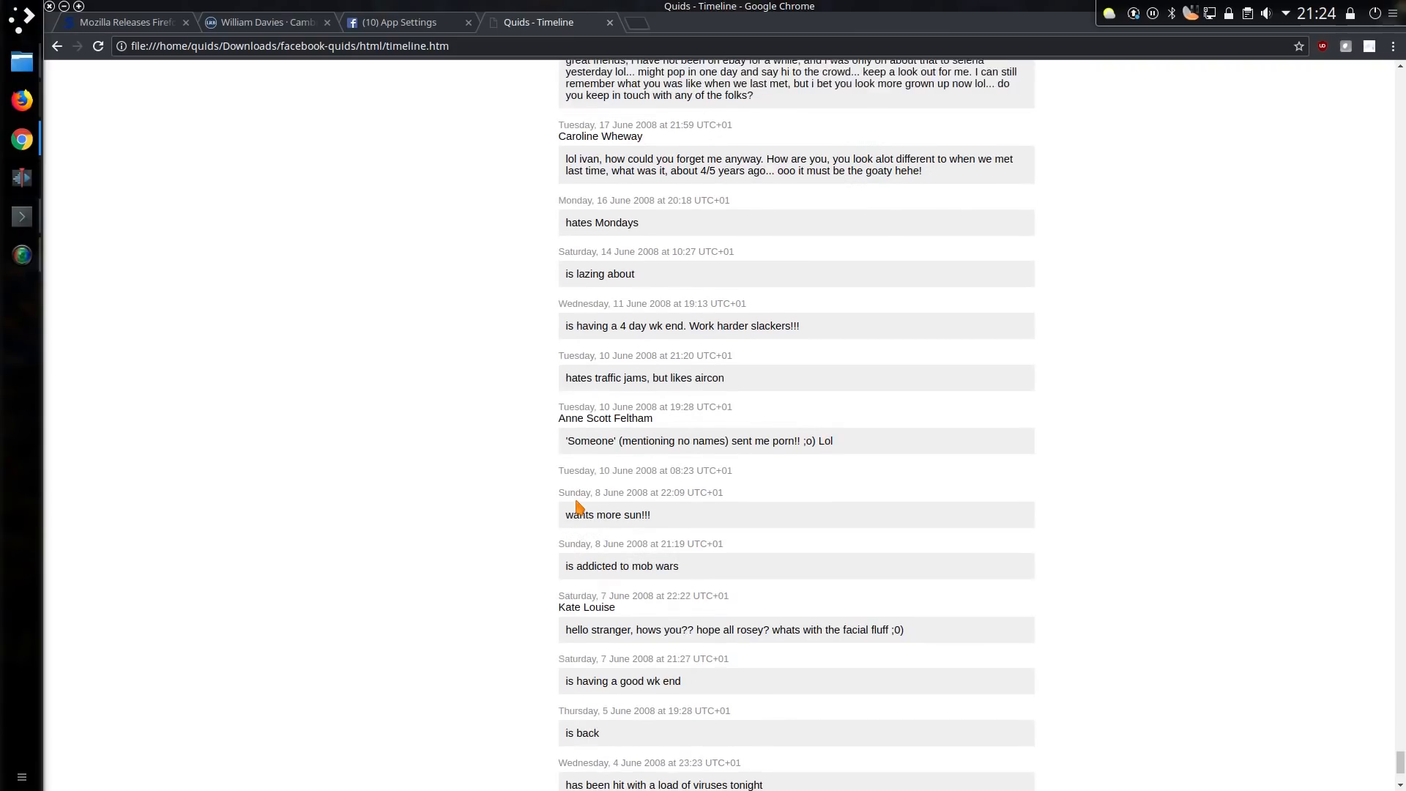
{"action": "scroll", "scroll_direction": "up", "scroll_amount": 3}
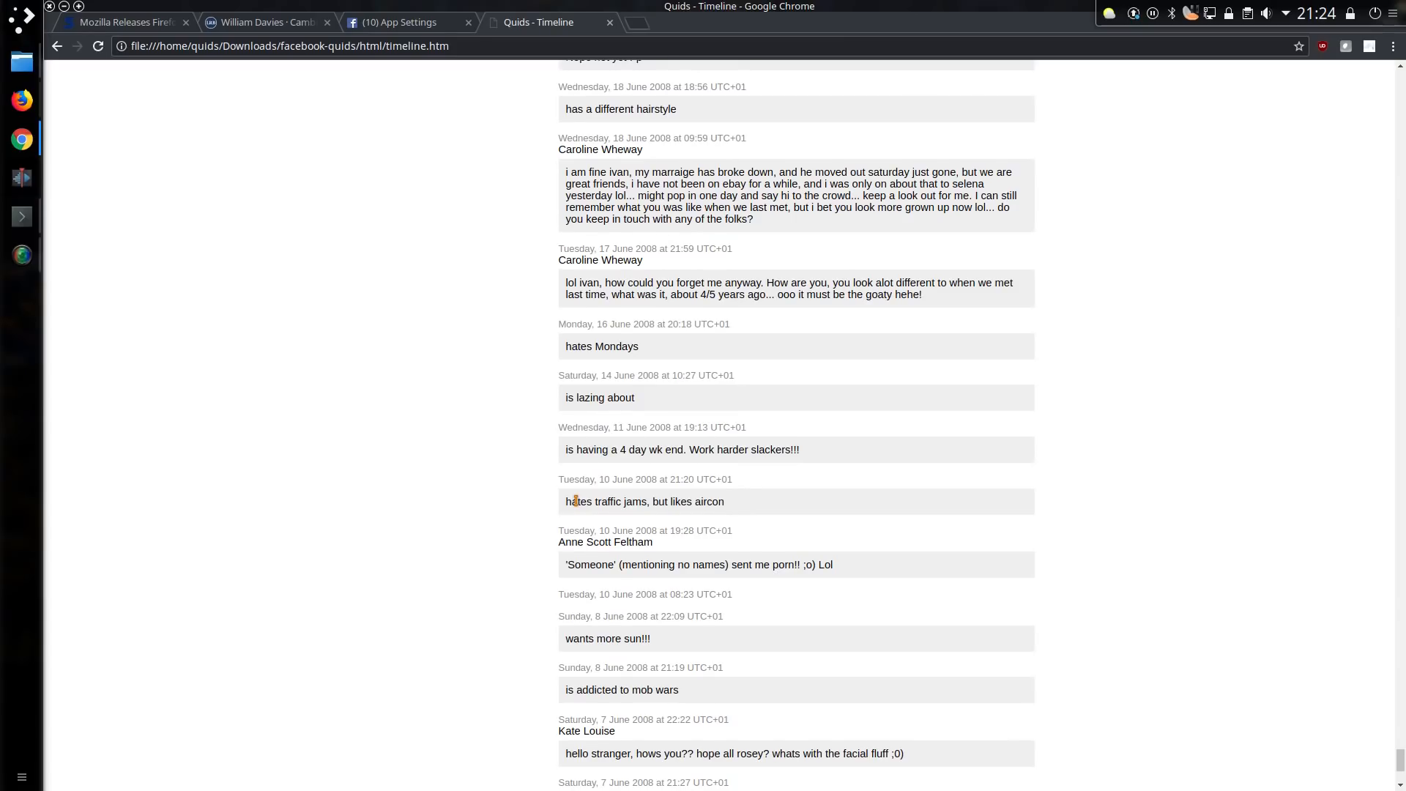
{"action": "scroll", "scroll_direction": "up", "scroll_amount": 3}
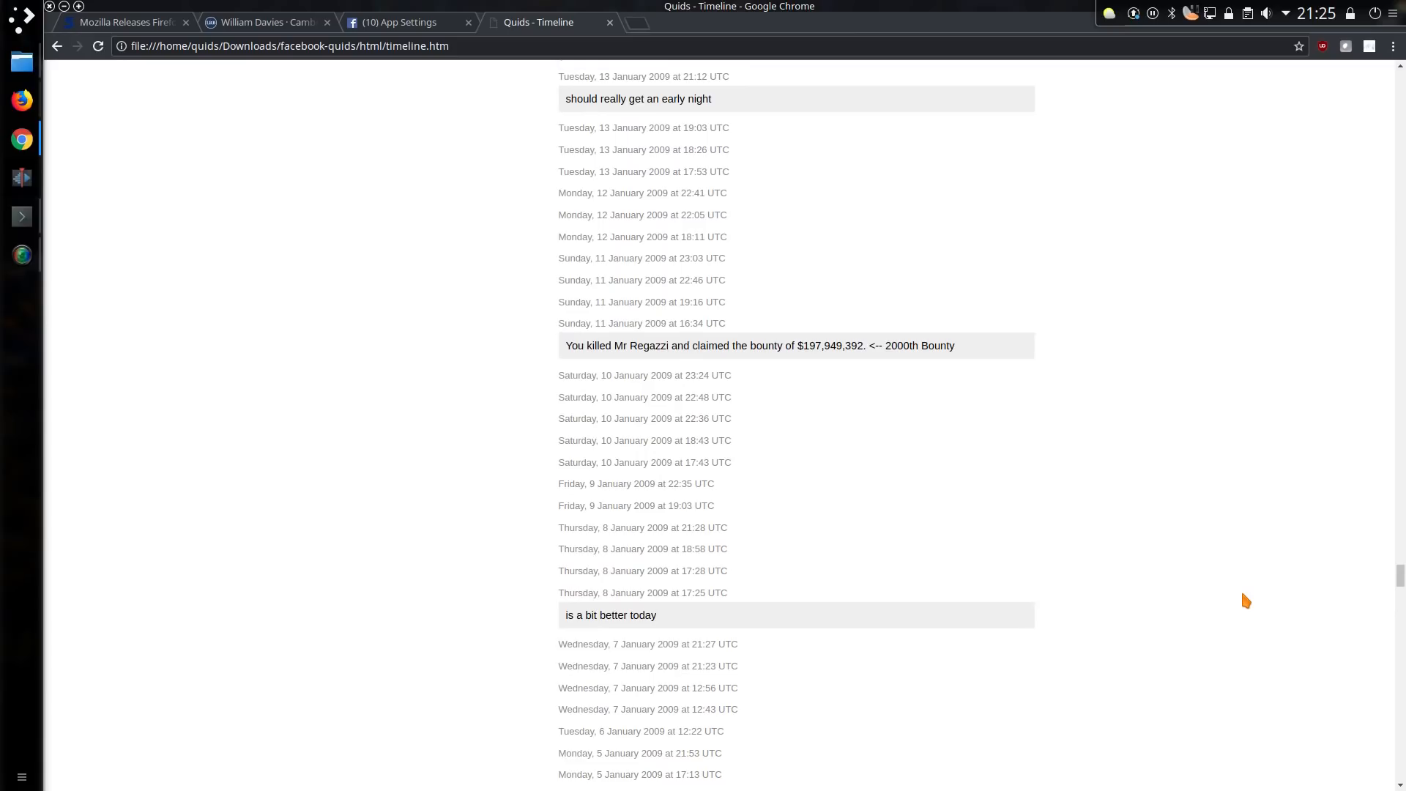
{"action": "scroll", "scroll_direction": "up", "scroll_amount": 3}
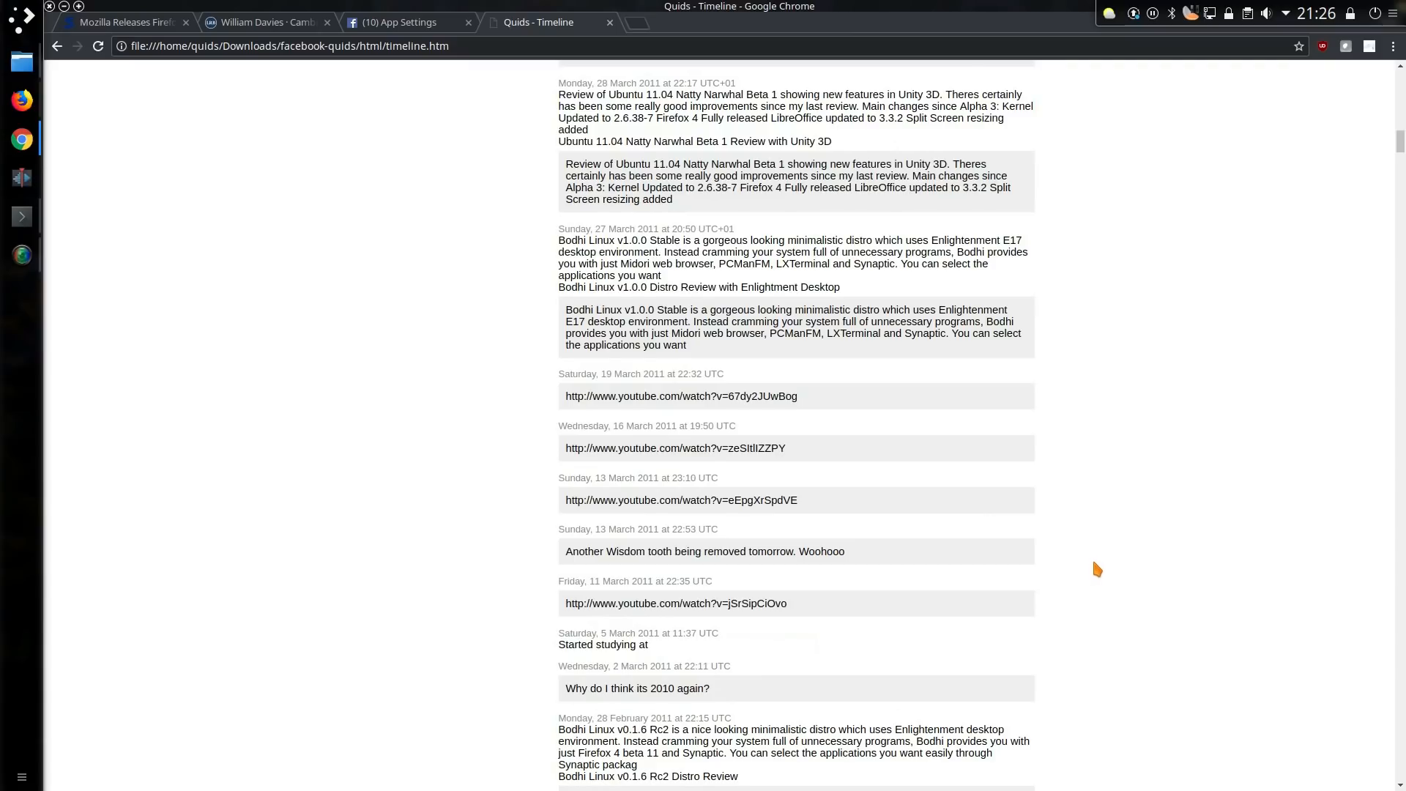
{"action": "mouse_move", "coordinate": [1325, 494]}
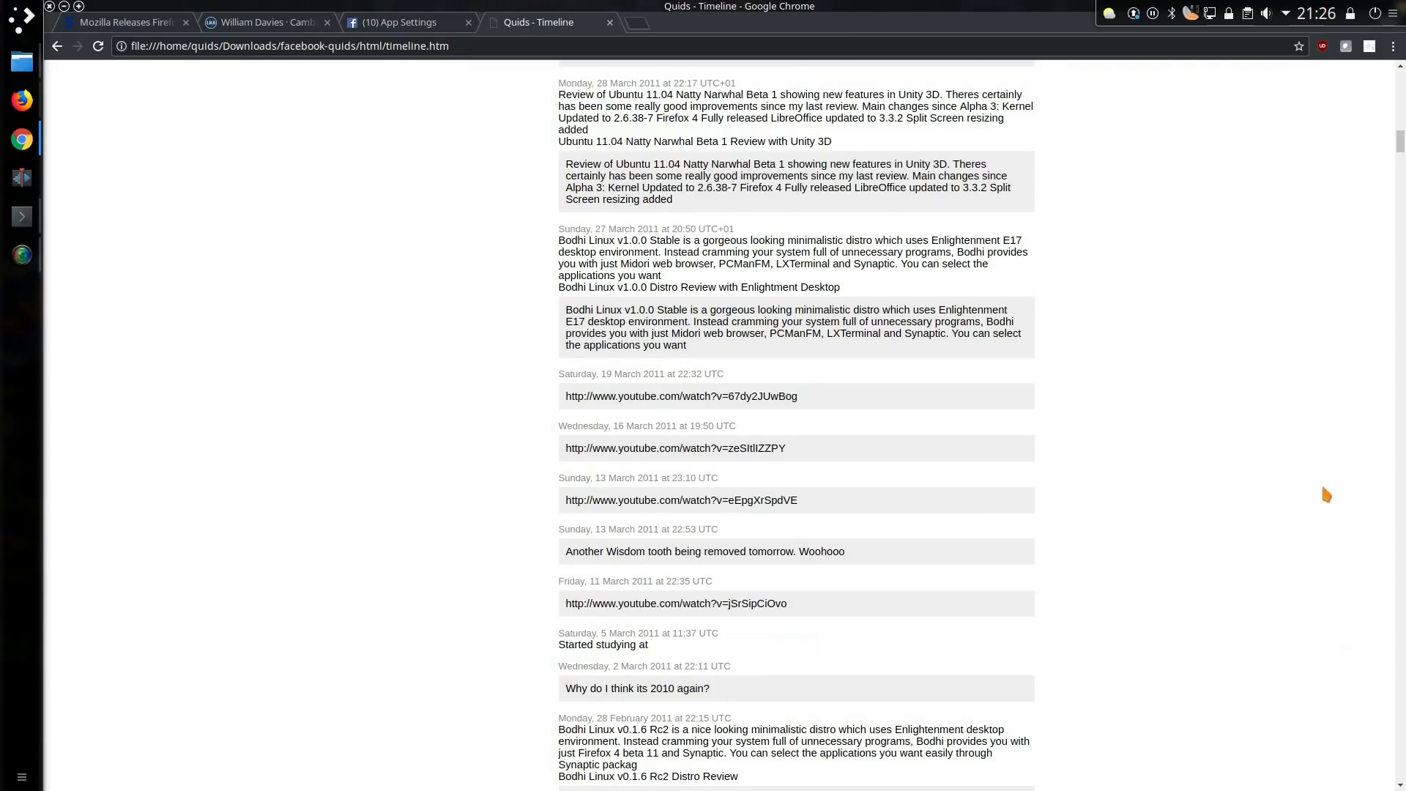
Step: Look through the archive's Photos and Videos sections
{"action": "left_click", "coordinate": [431, 258]}
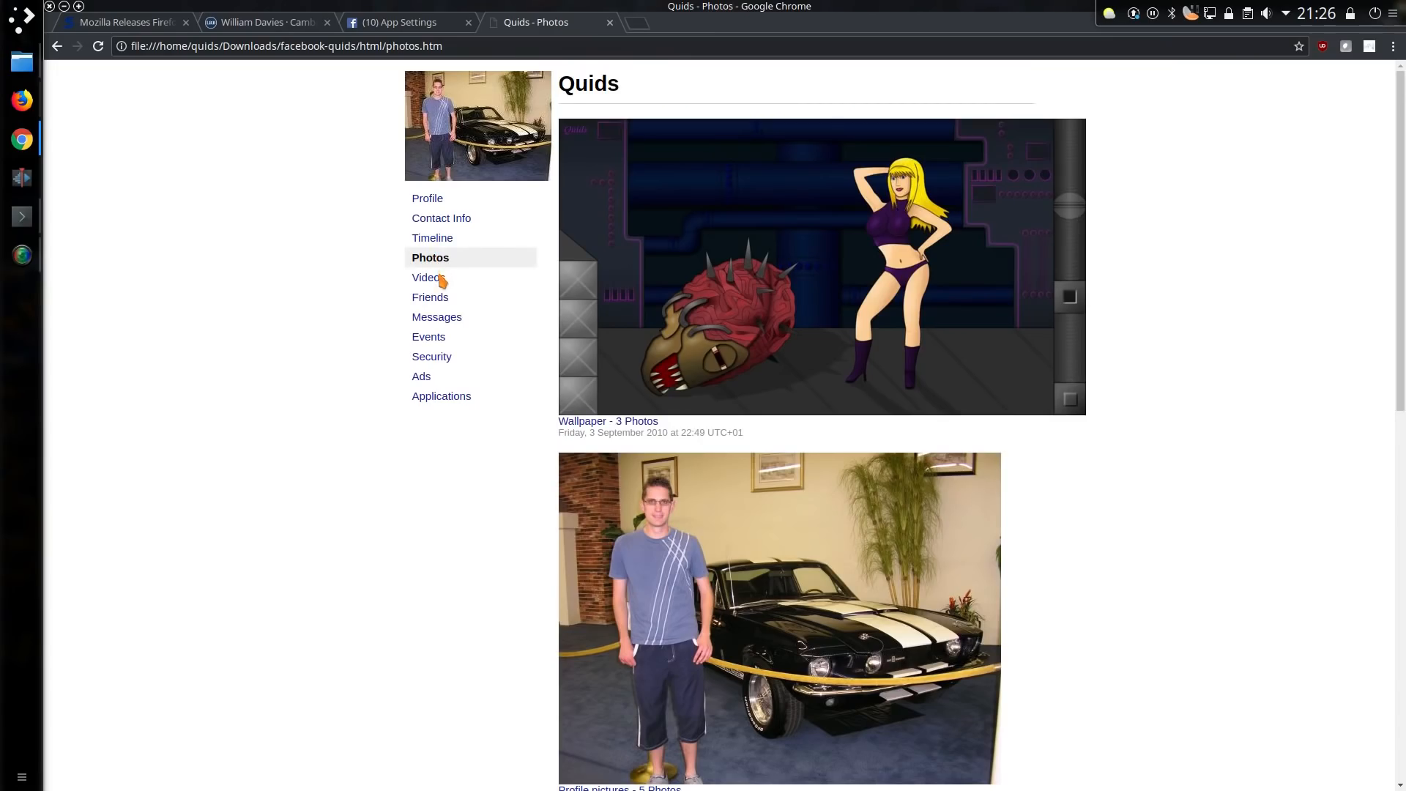
{"action": "mouse_move", "coordinate": [732, 328]}
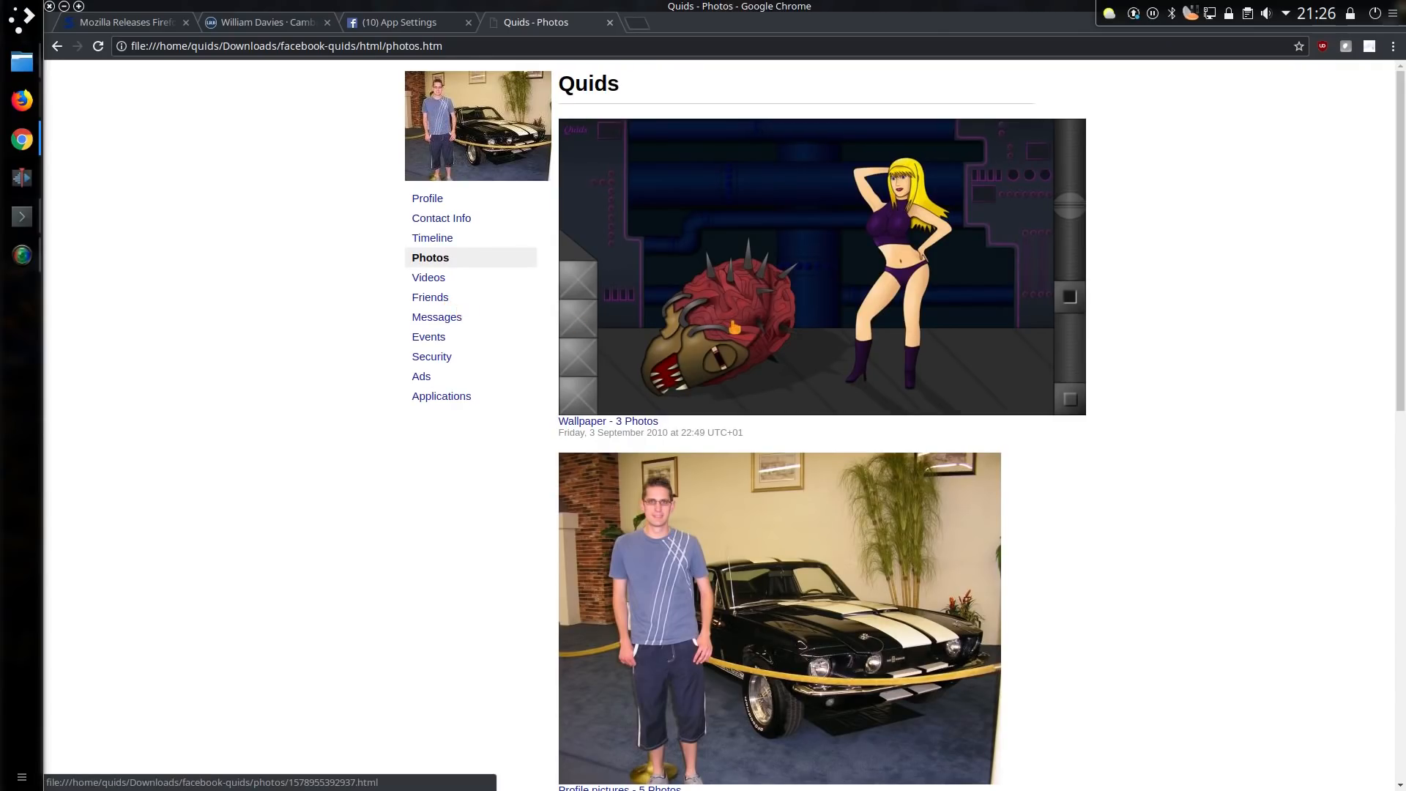
{"action": "mouse_move", "coordinate": [732, 325]}
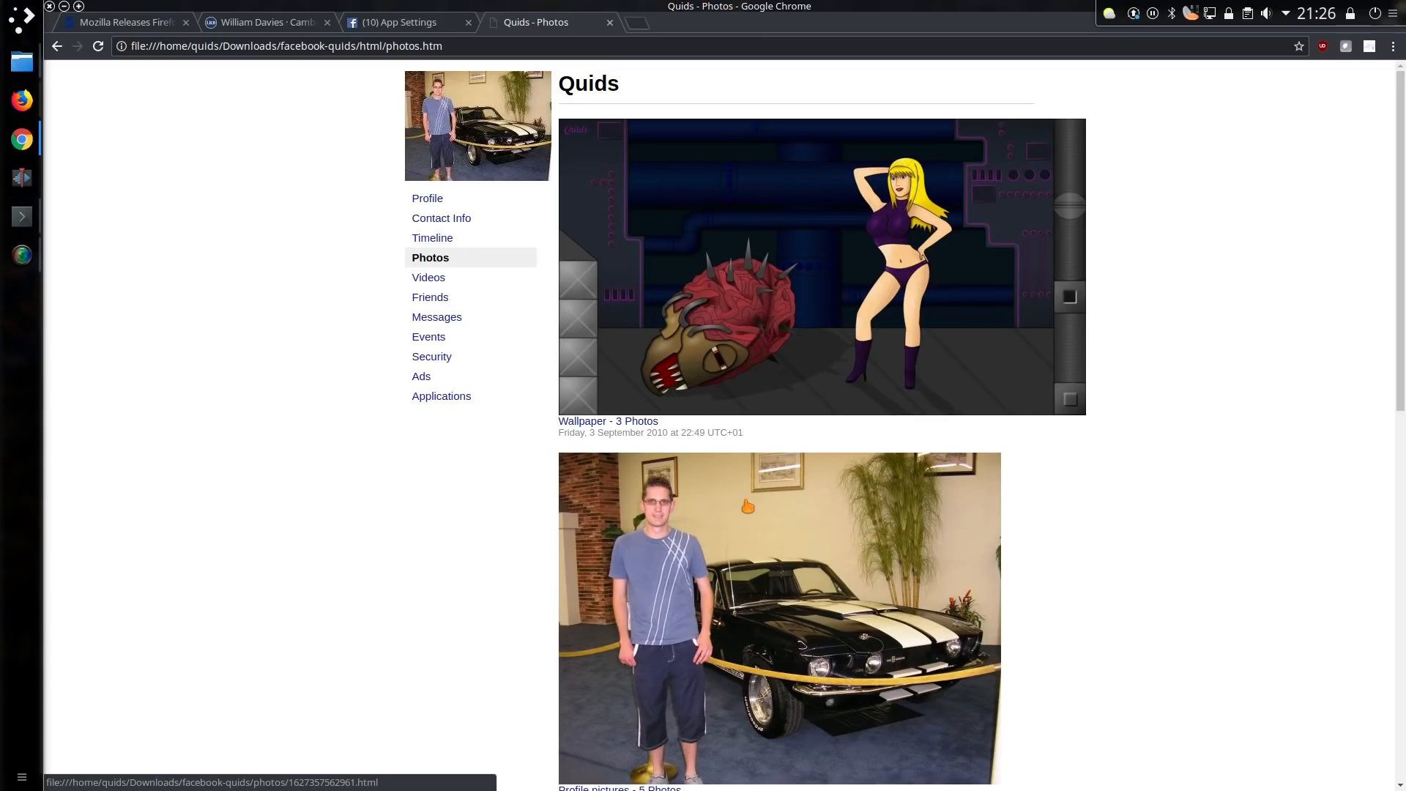
{"action": "scroll", "scroll_direction": "down", "scroll_amount": 3}
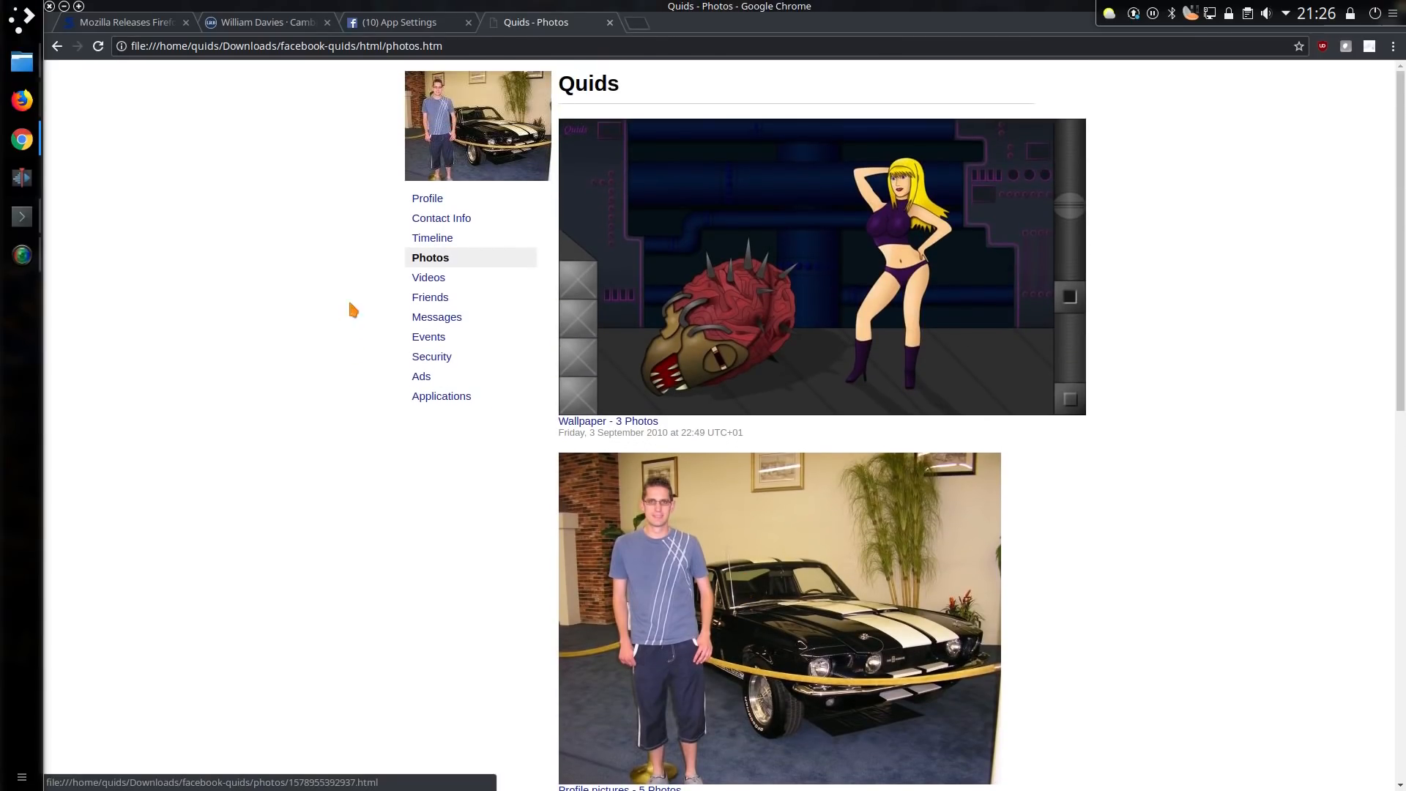
{"action": "left_click", "coordinate": [435, 277]}
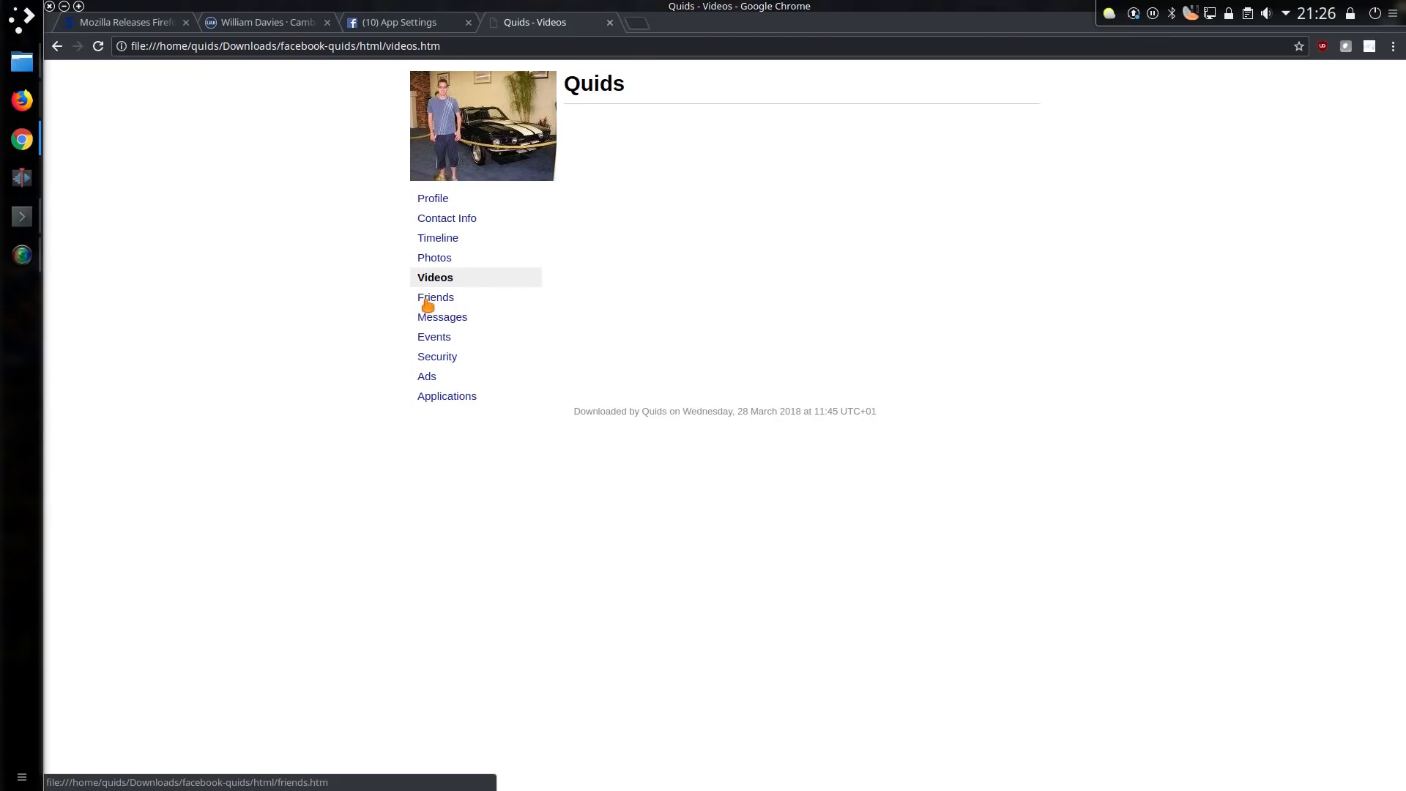
Step: Read the Friends page down through the declined friend requests, then go to Events
{"action": "left_click", "coordinate": [435, 298]}
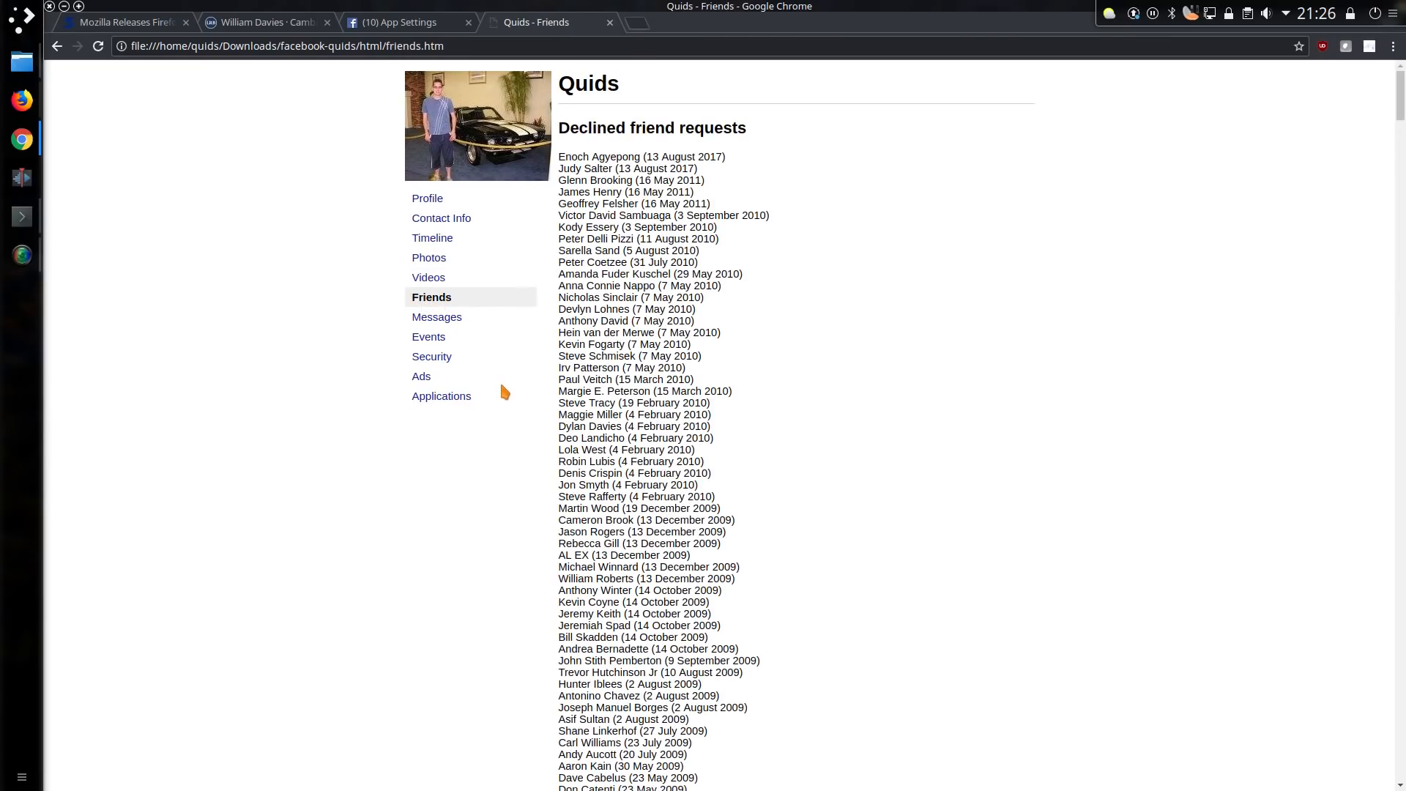
{"action": "scroll", "scroll_direction": "down", "scroll_amount": 3}
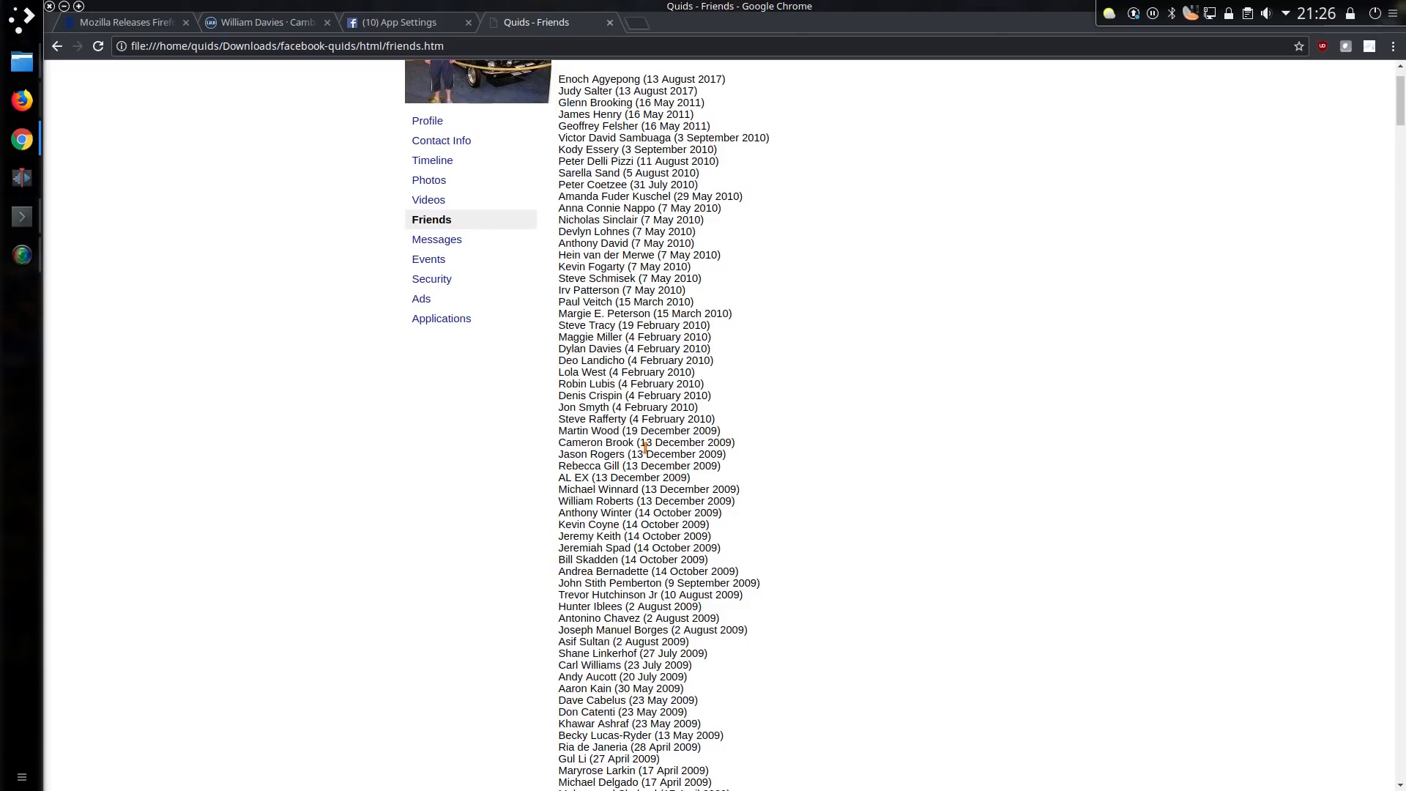
{"action": "scroll", "scroll_direction": "down", "scroll_amount": 3}
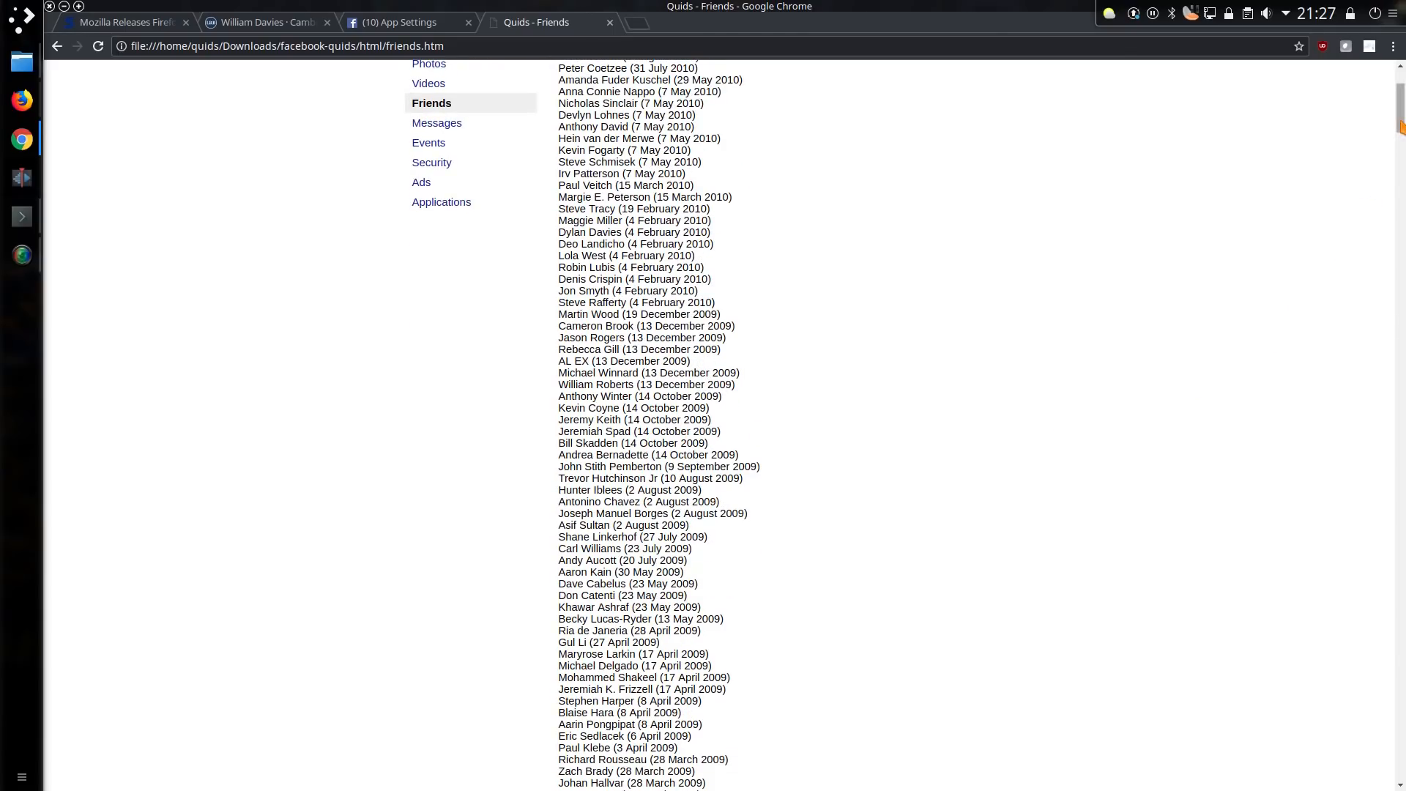
{"action": "scroll", "scroll_direction": "down", "scroll_amount": 3}
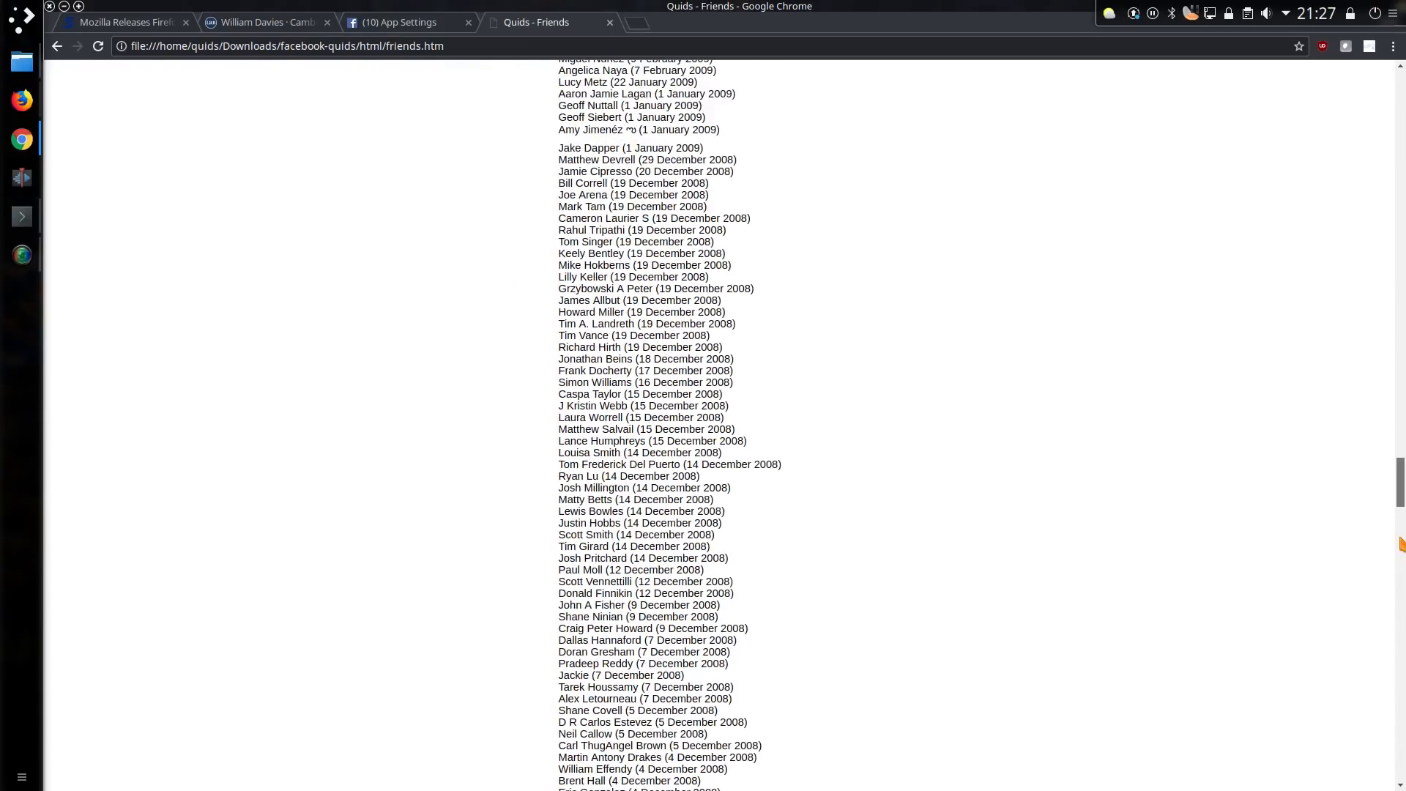
{"action": "scroll", "scroll_direction": "down", "scroll_amount": 3}
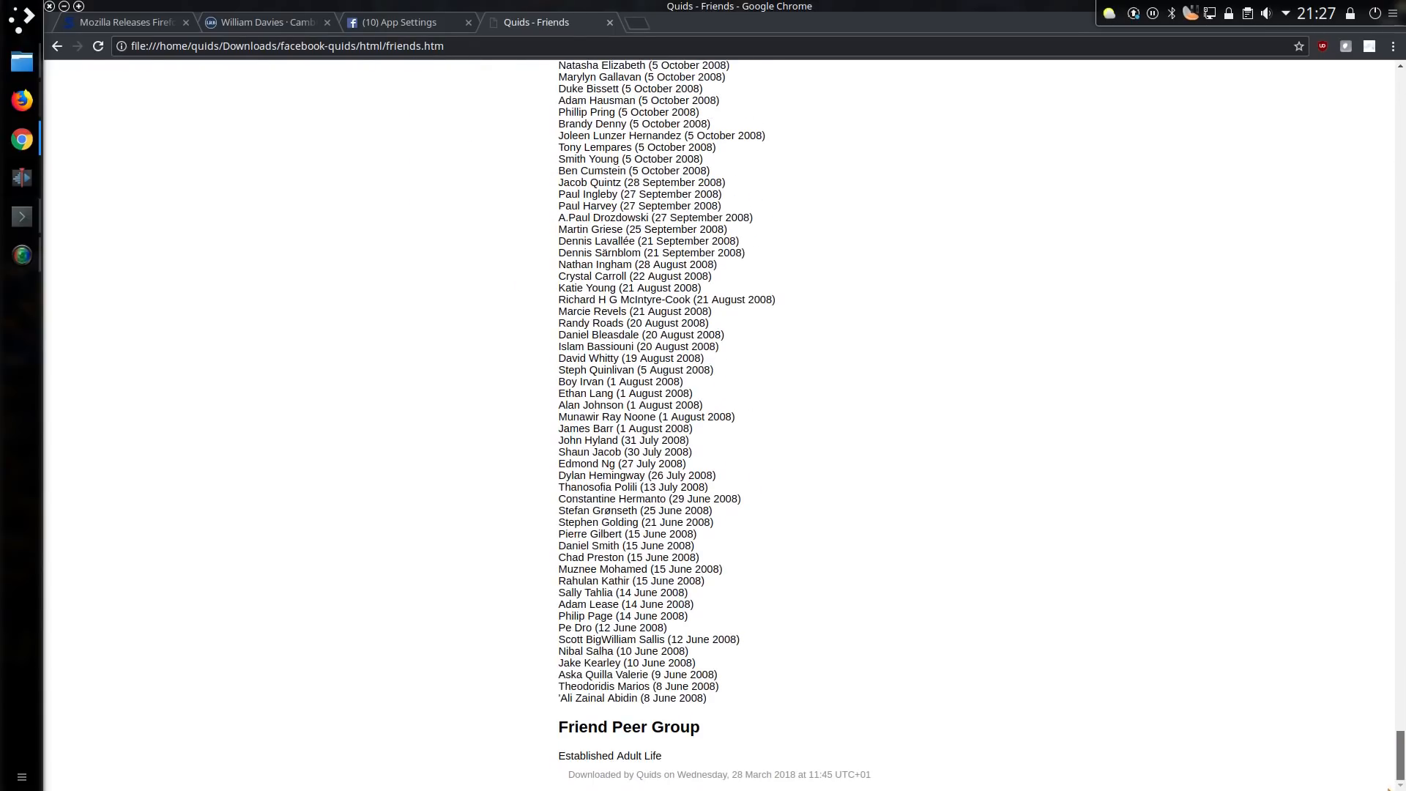
{"action": "left_click", "coordinate": [435, 337]}
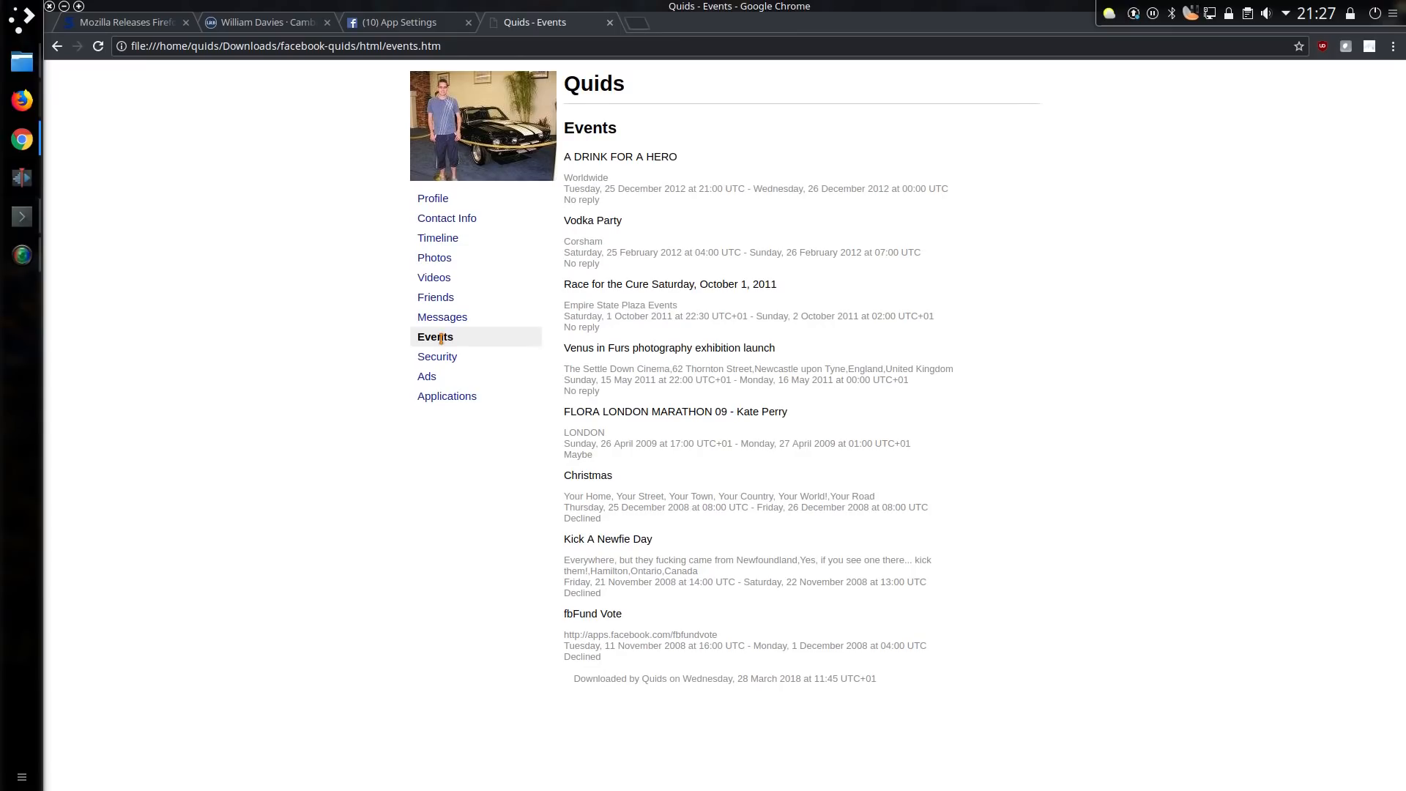
{"action": "mouse_move", "coordinate": [437, 356]}
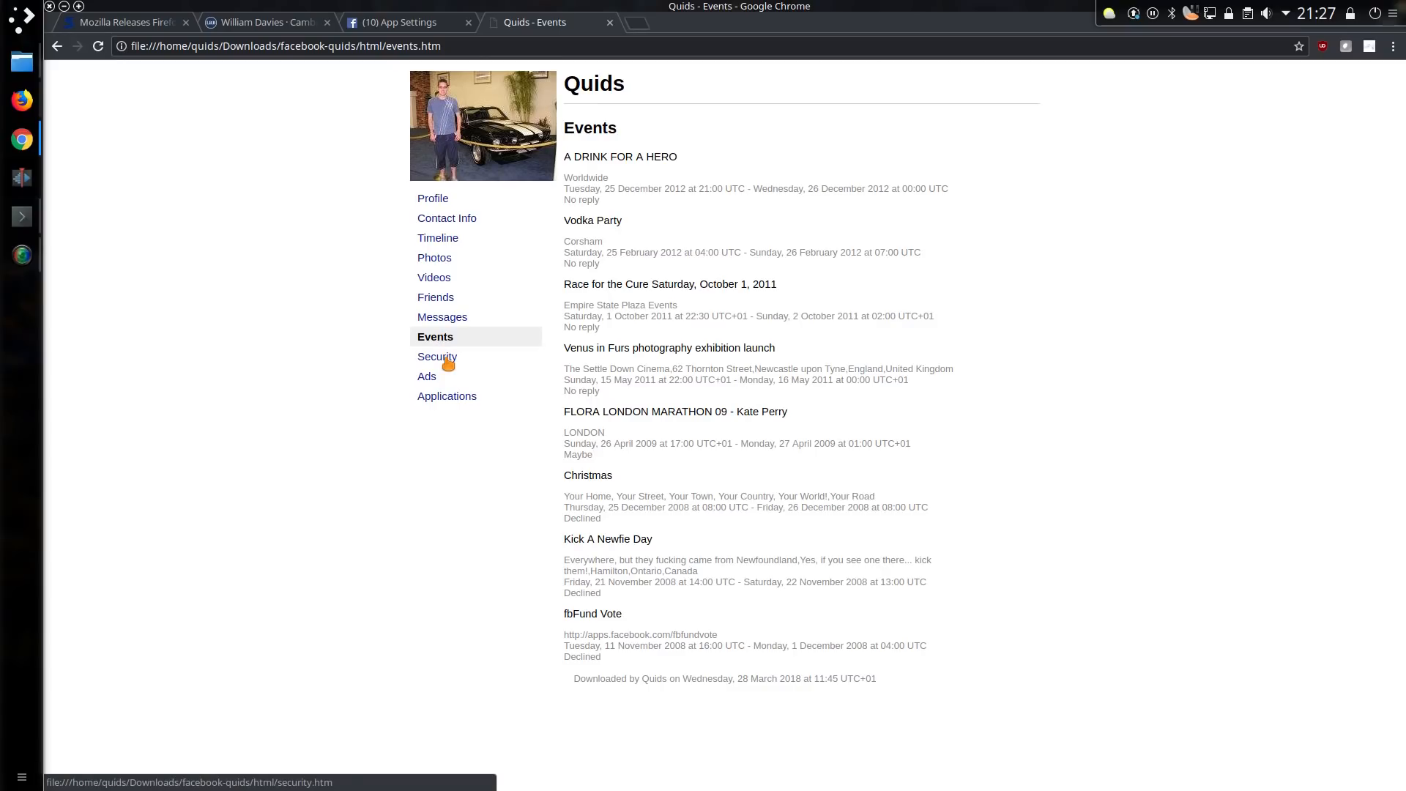
Step: Review the Security log's sessions and login activity down to the IP addresses list
{"action": "left_click", "coordinate": [436, 356]}
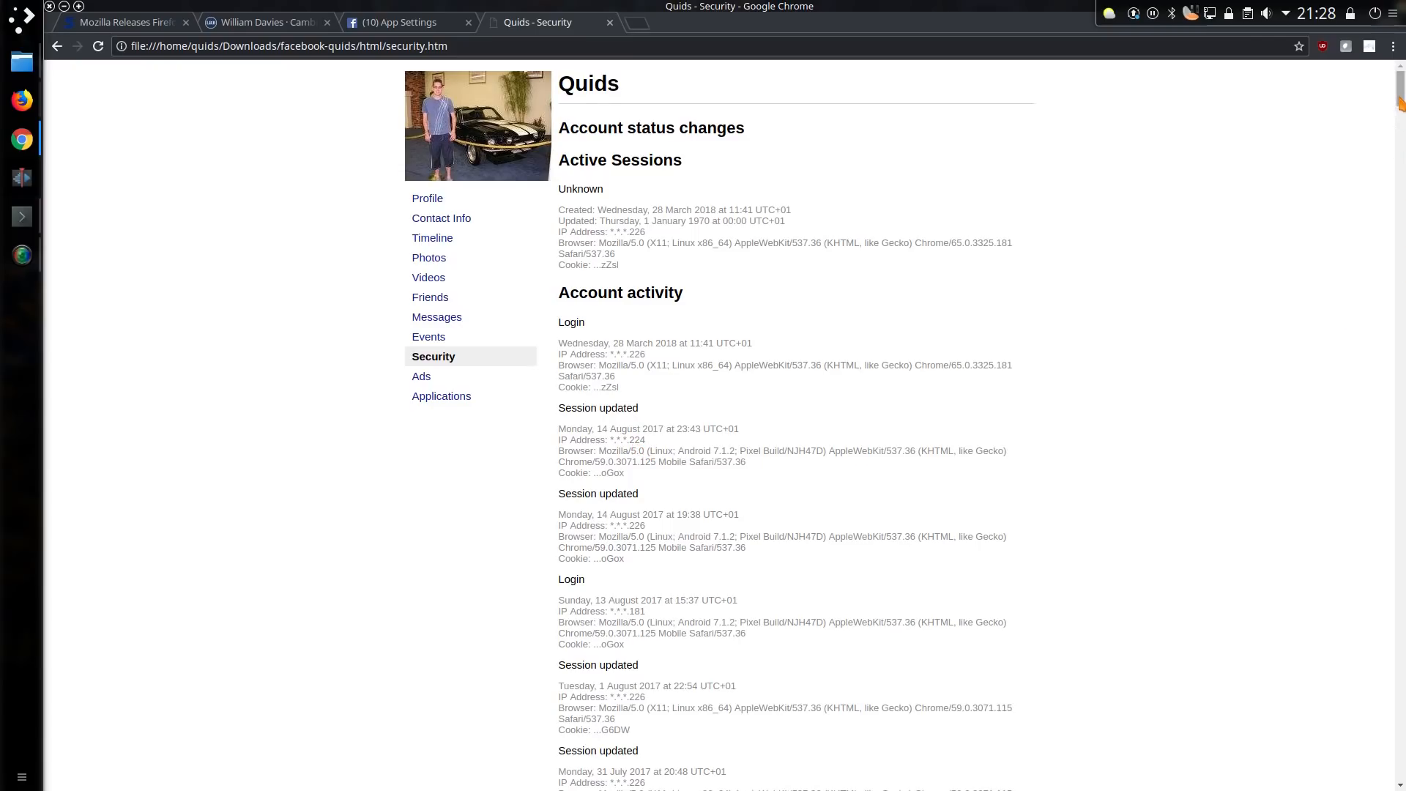
{"action": "scroll", "scroll_direction": "down", "scroll_amount": 3}
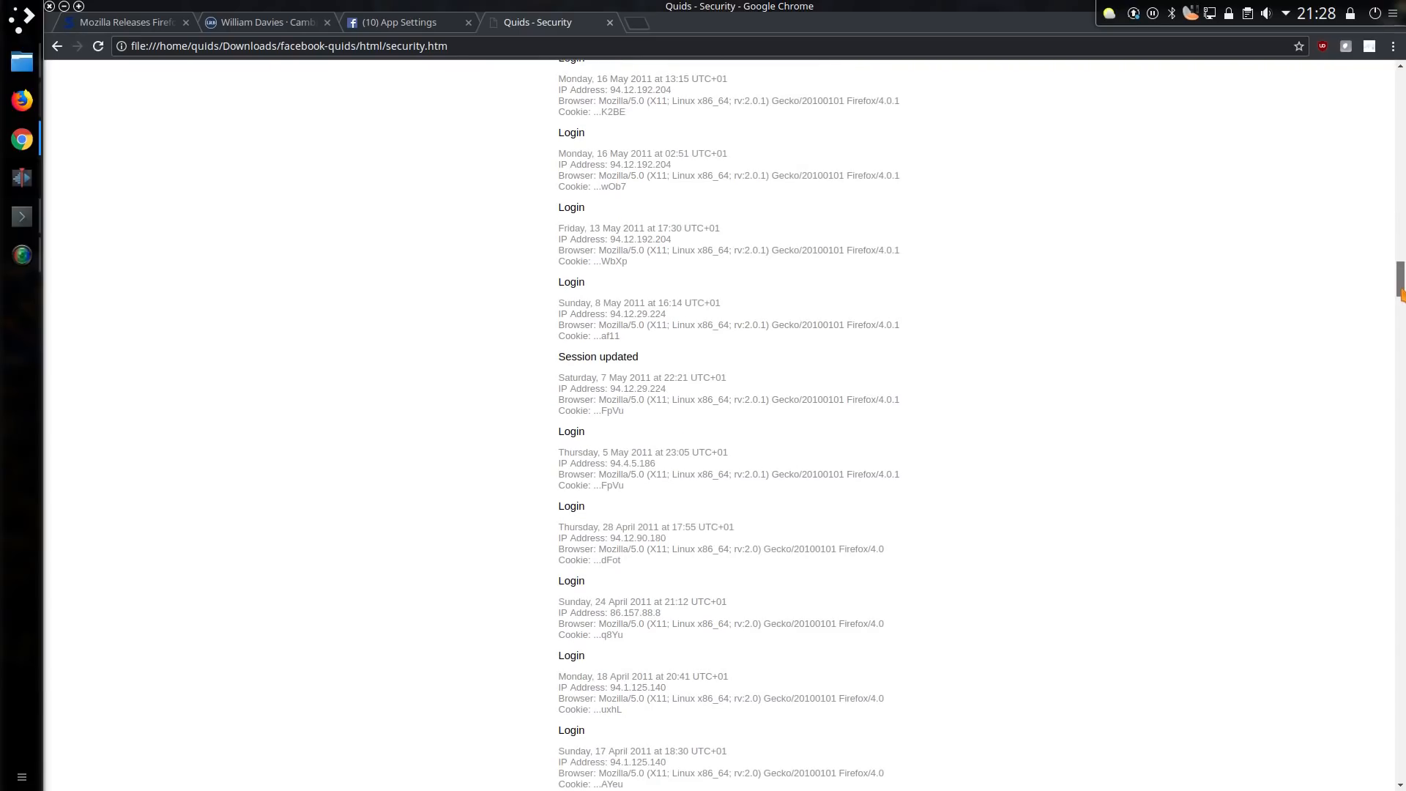
{"action": "scroll", "scroll_direction": "up", "scroll_amount": 3}
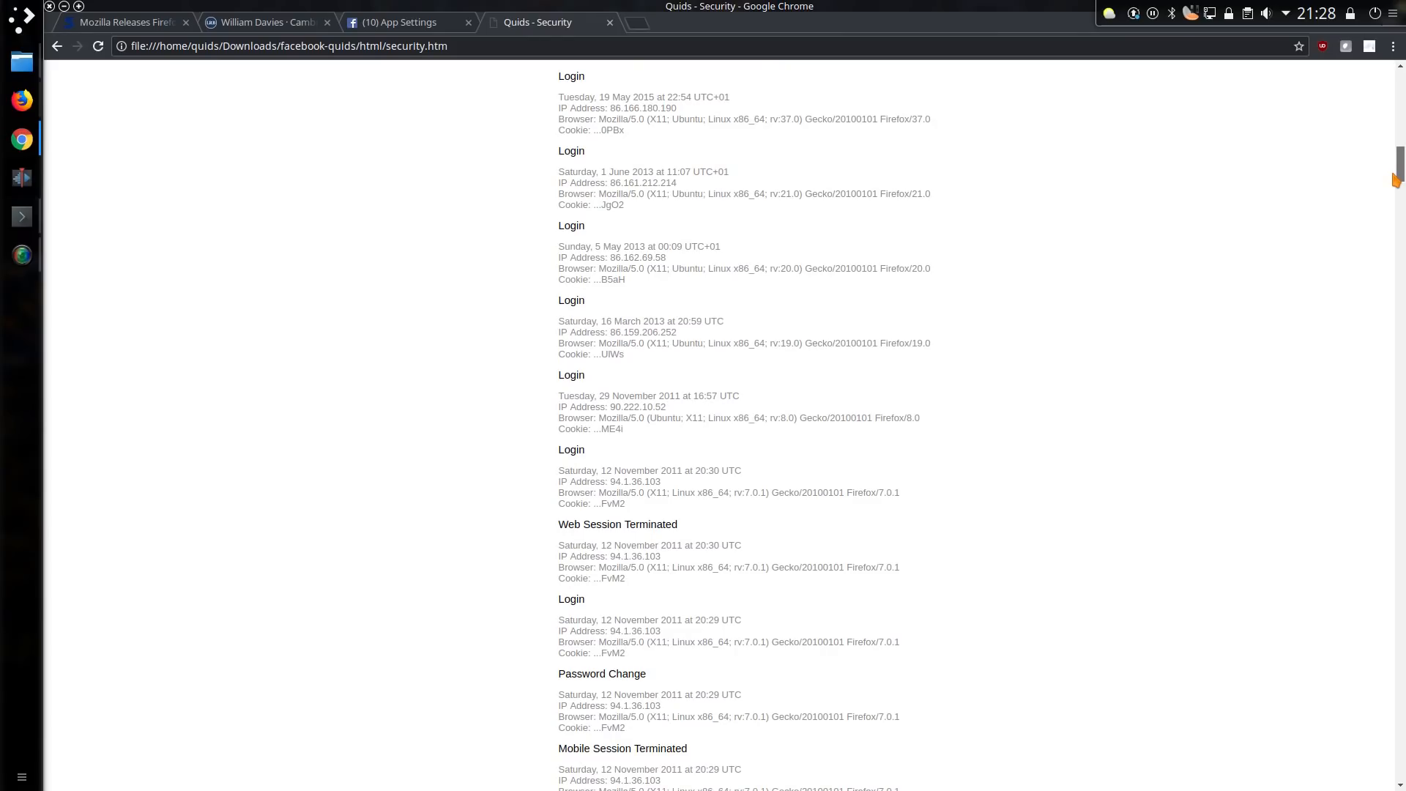
{"action": "scroll", "scroll_direction": "down", "scroll_amount": 3}
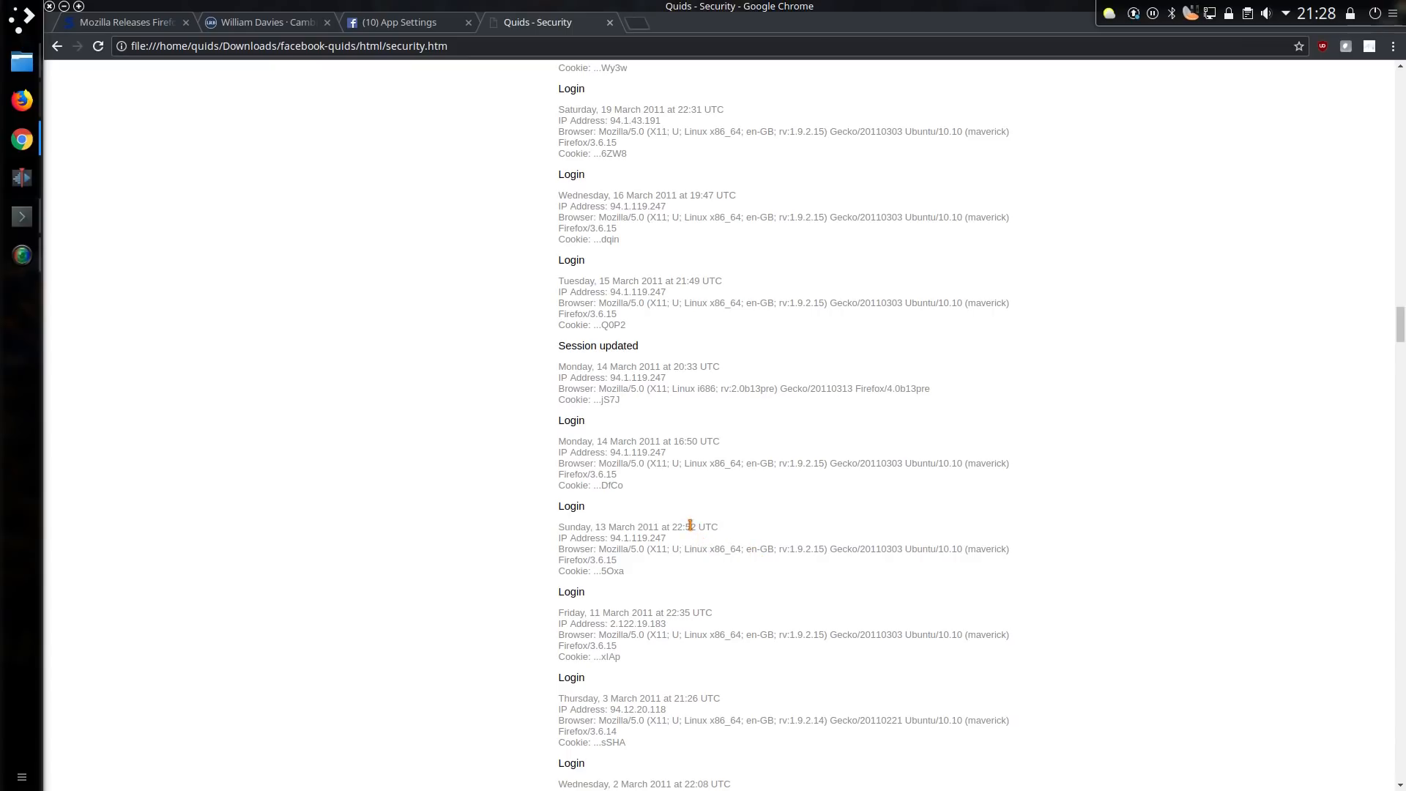
{"action": "scroll", "scroll_direction": "down", "scroll_amount": 3}
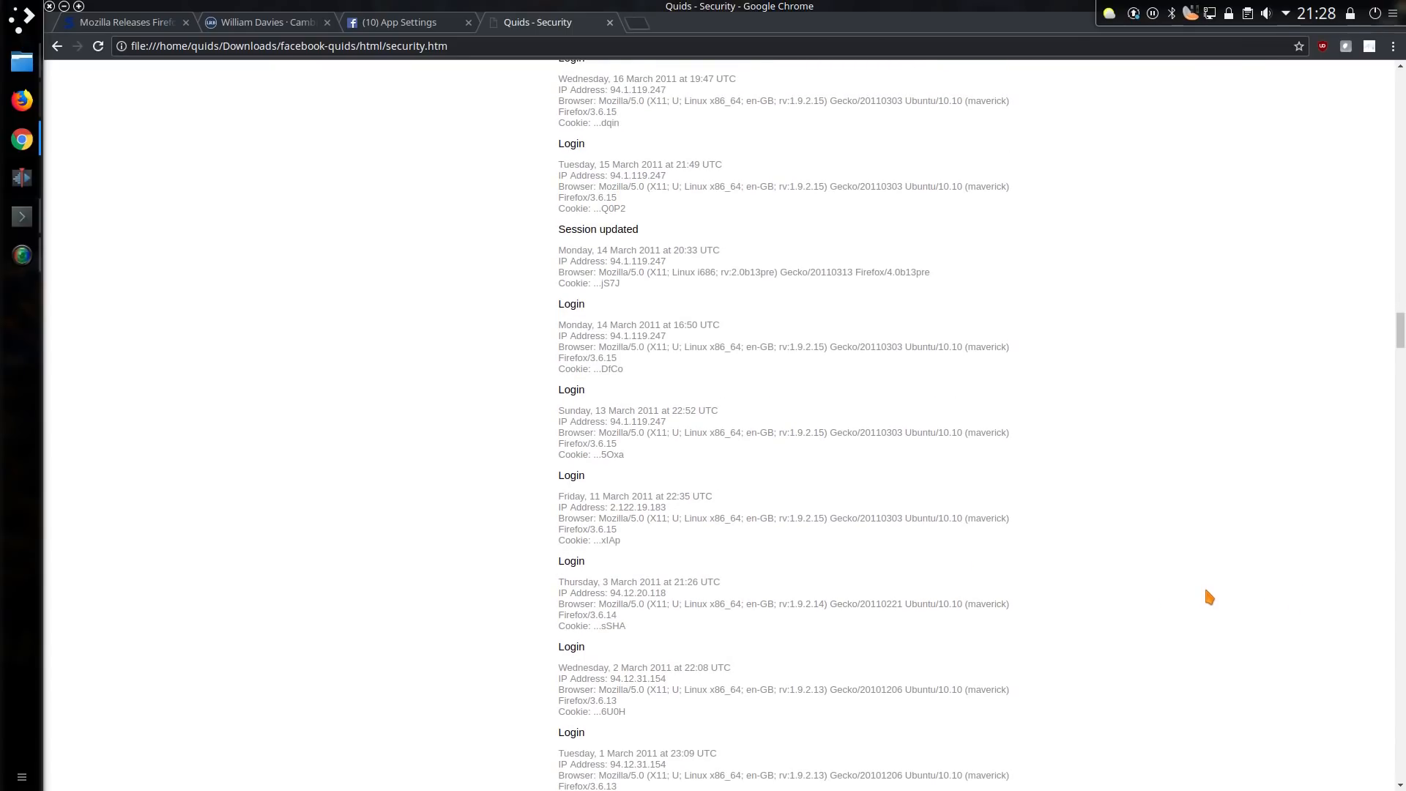
{"action": "scroll", "scroll_direction": "down", "scroll_amount": 3}
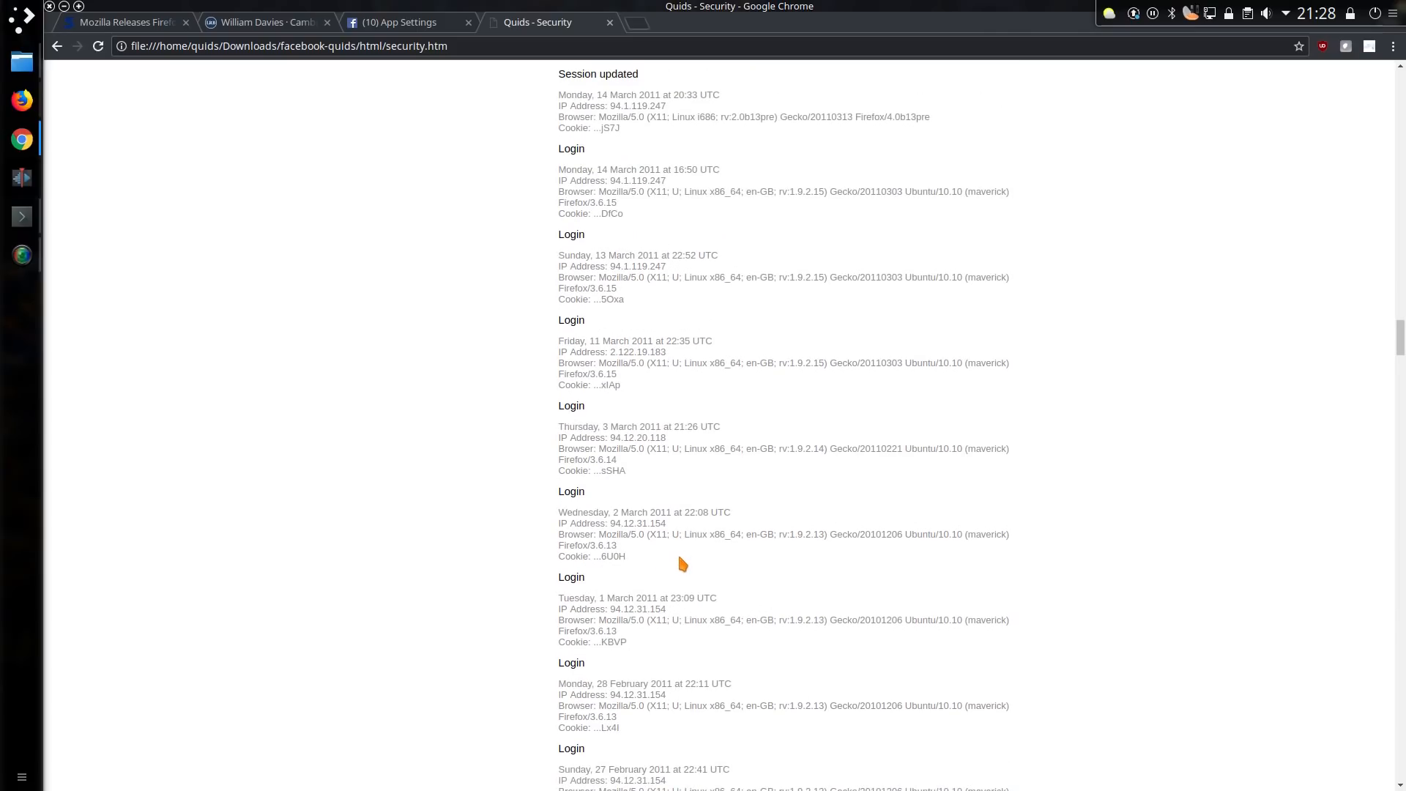
{"action": "scroll", "scroll_direction": "down", "scroll_amount": 3}
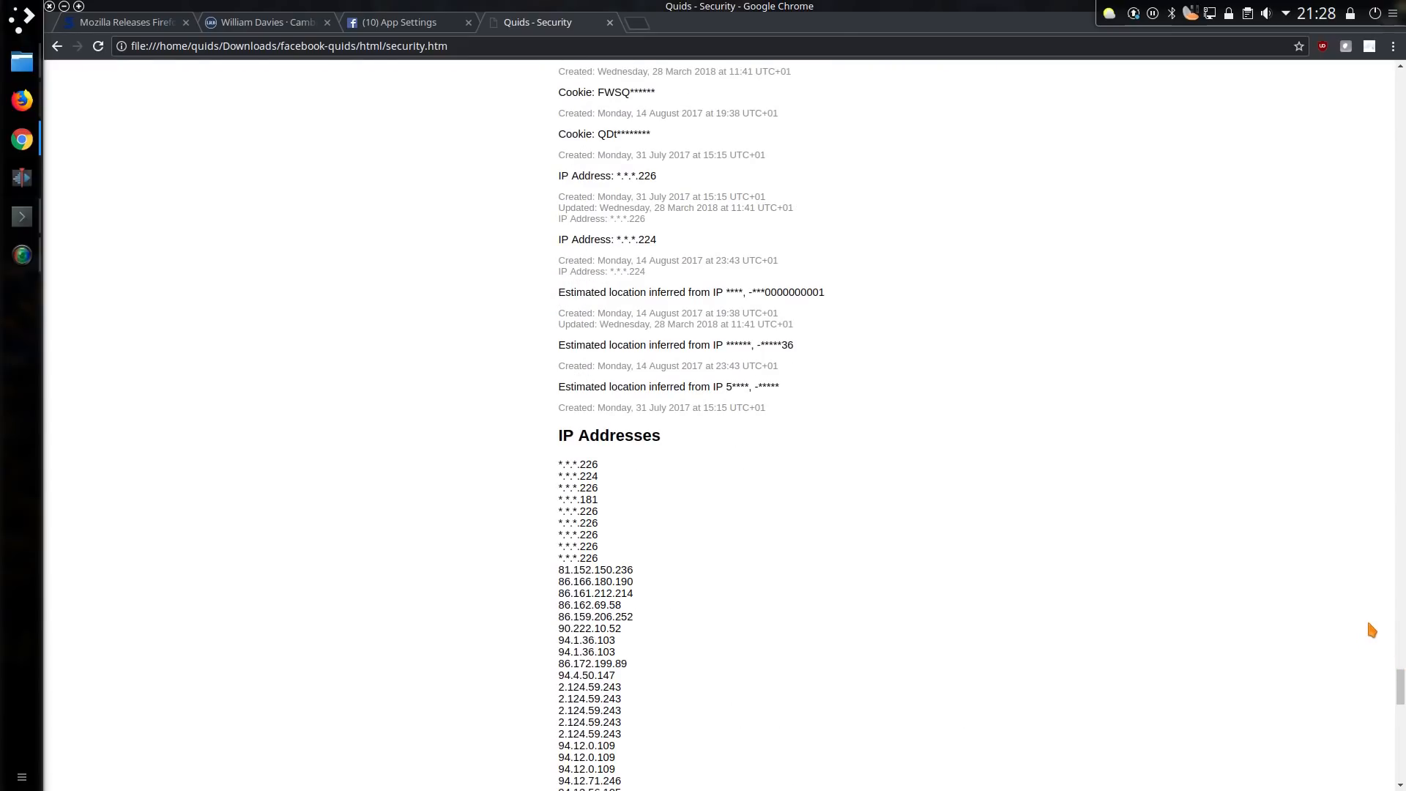
{"action": "mouse_move", "coordinate": [1160, 502]}
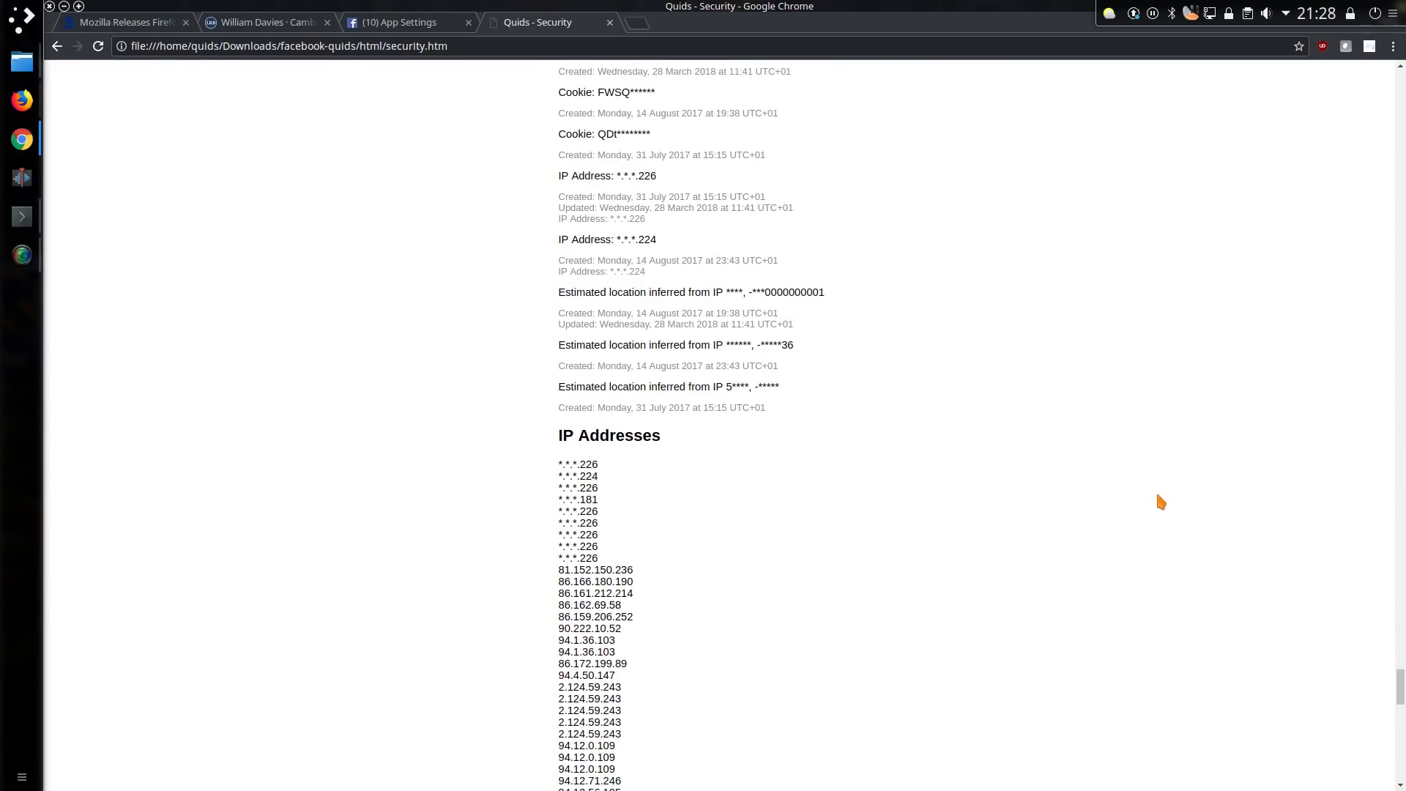
{"action": "mouse_move", "coordinate": [936, 365]}
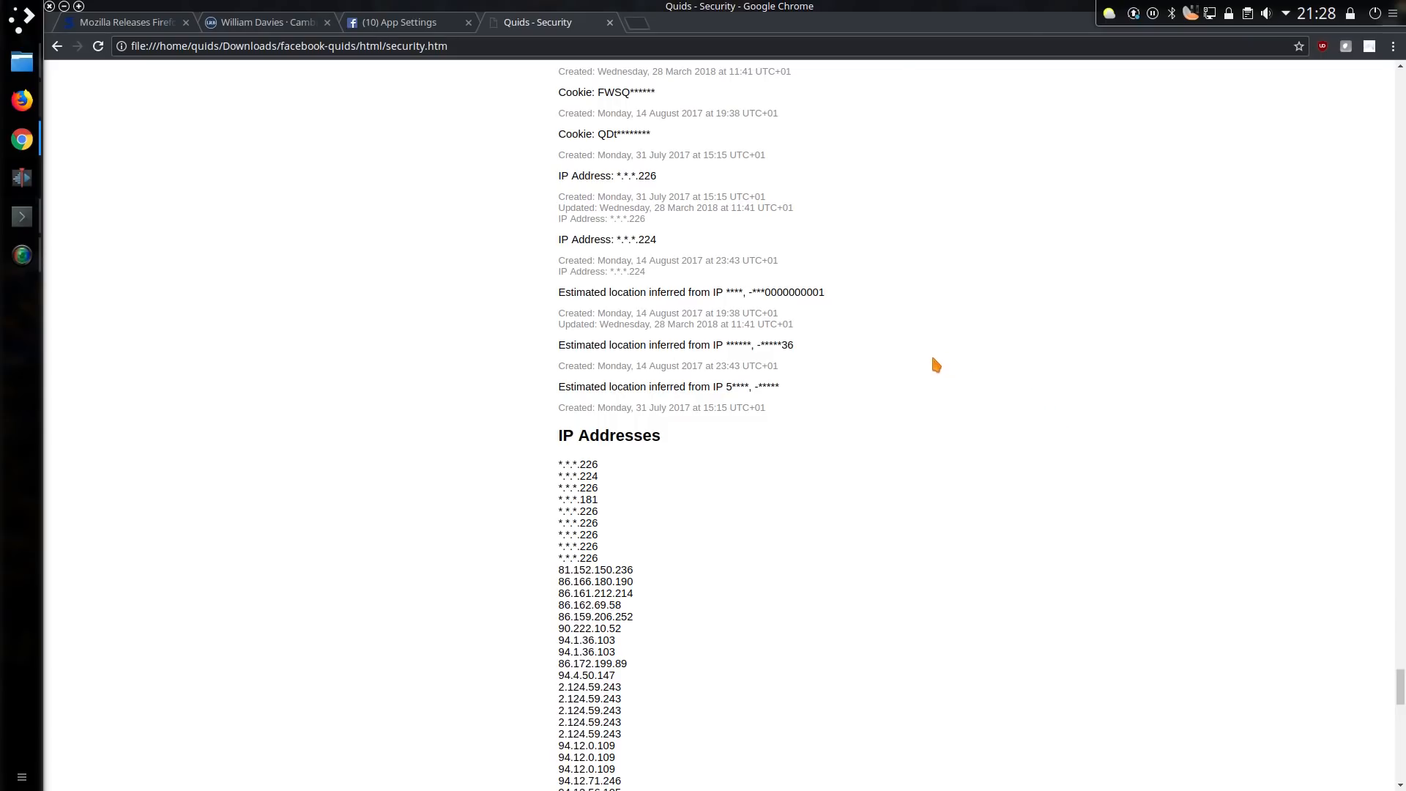
{"action": "mouse_move", "coordinate": [858, 347]}
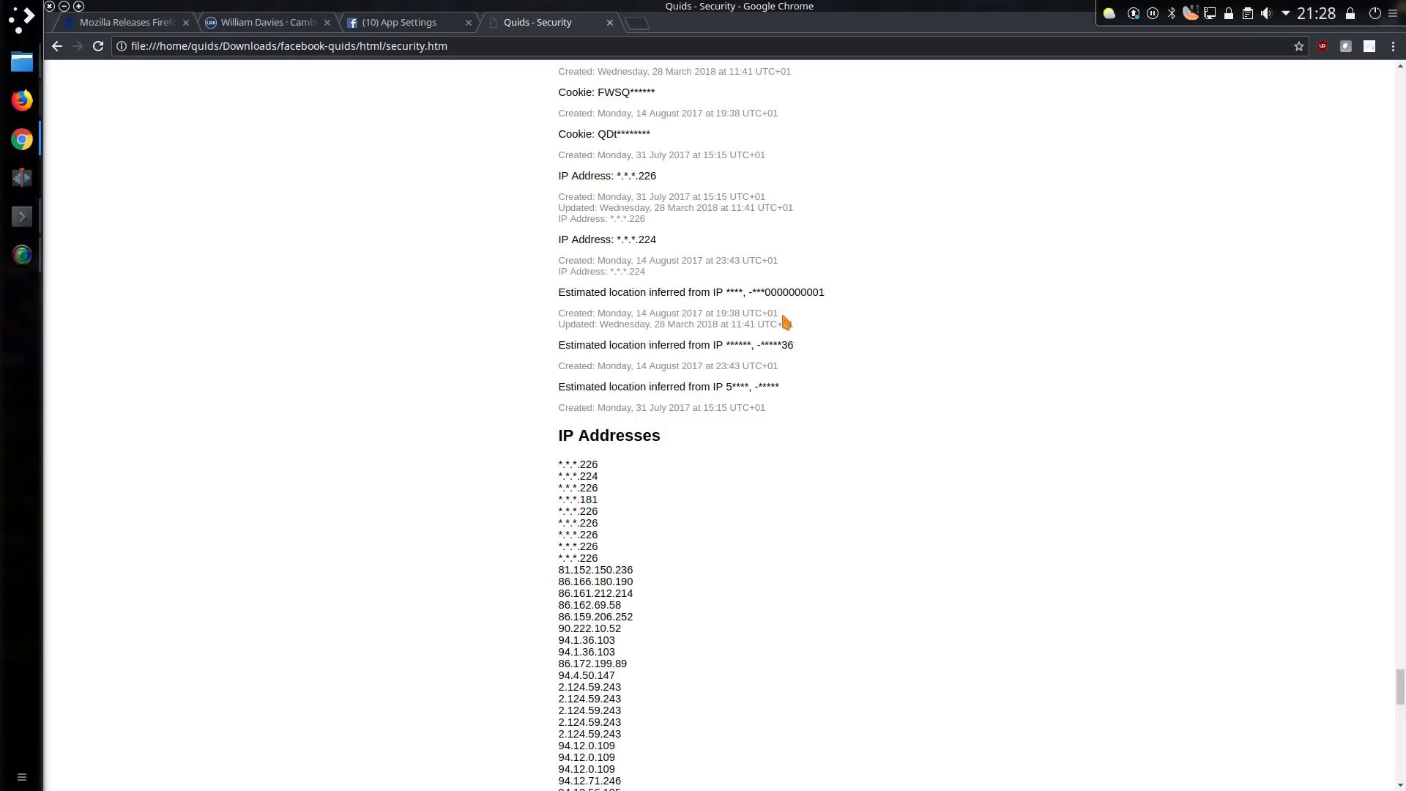
{"action": "mouse_move", "coordinate": [778, 309]}
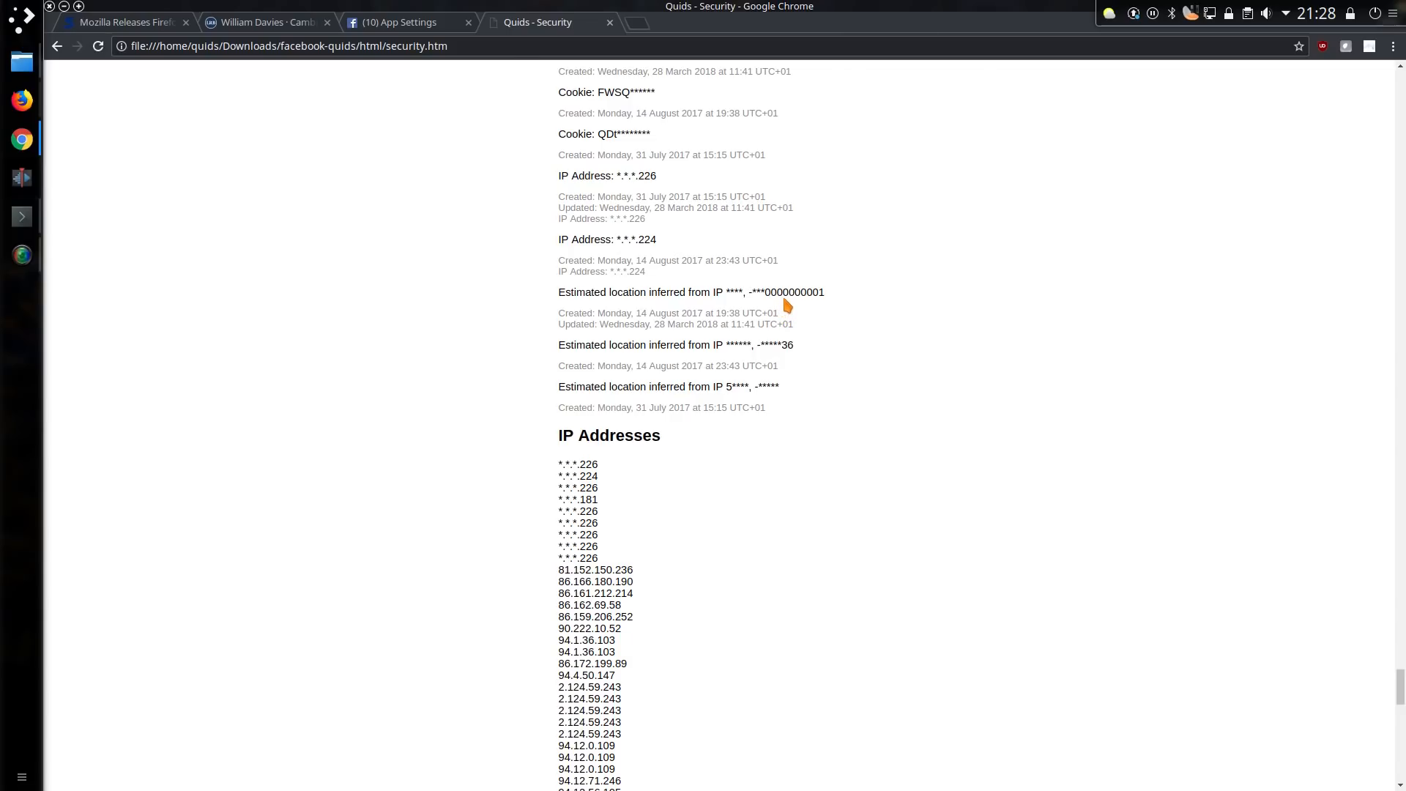
Step: Check the Ads and Applications pages, then return to the Profile page
{"action": "left_click", "coordinate": [426, 376]}
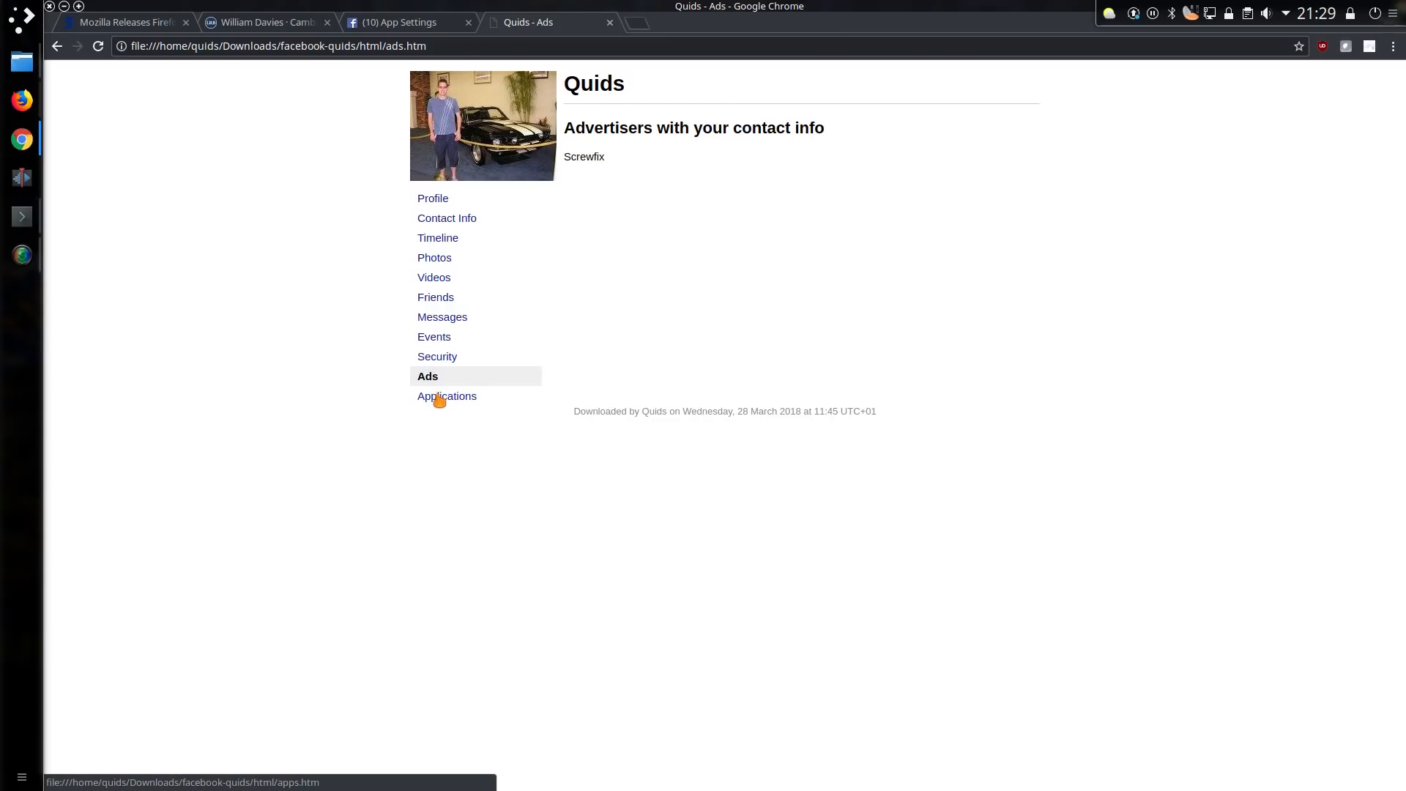
{"action": "left_click", "coordinate": [448, 395]}
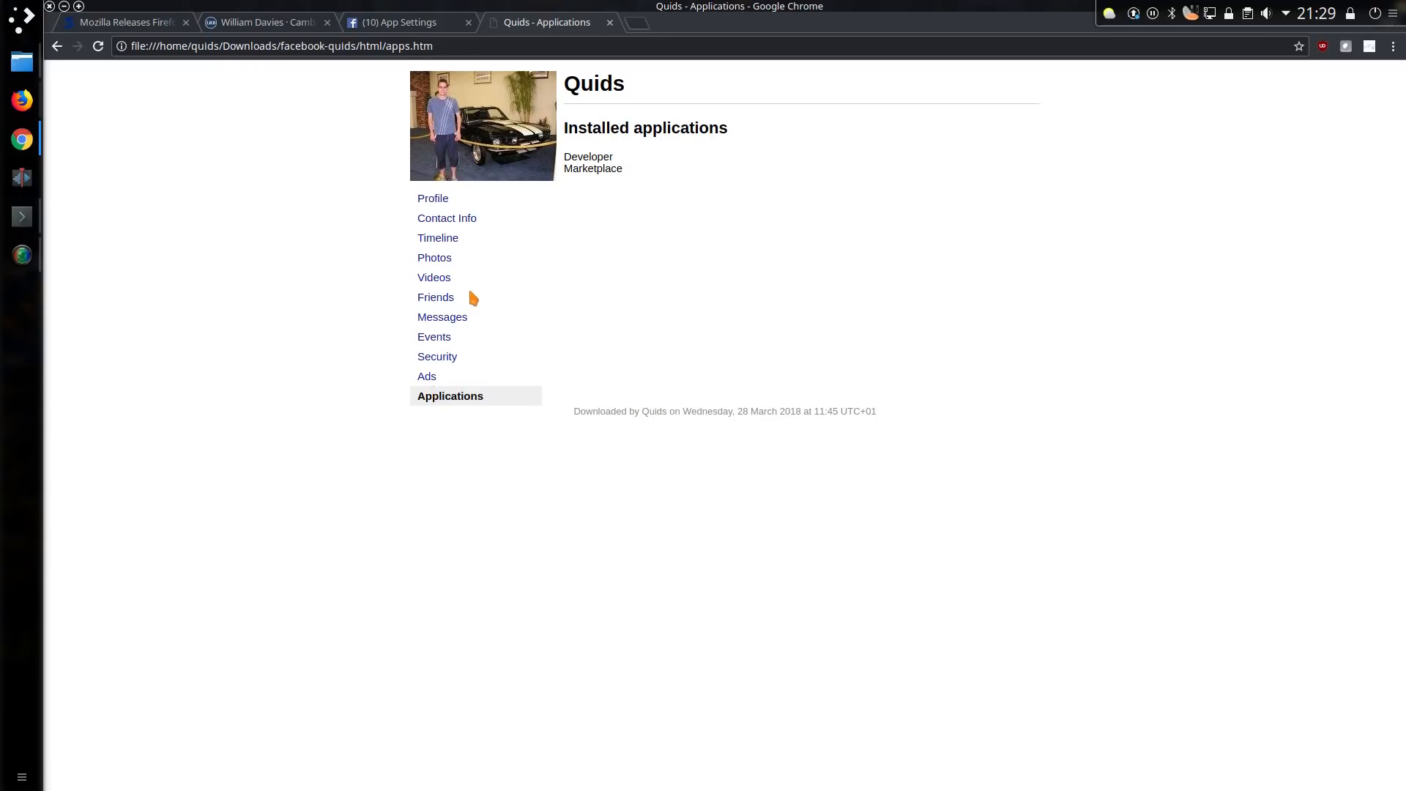
{"action": "left_click", "coordinate": [432, 198]}
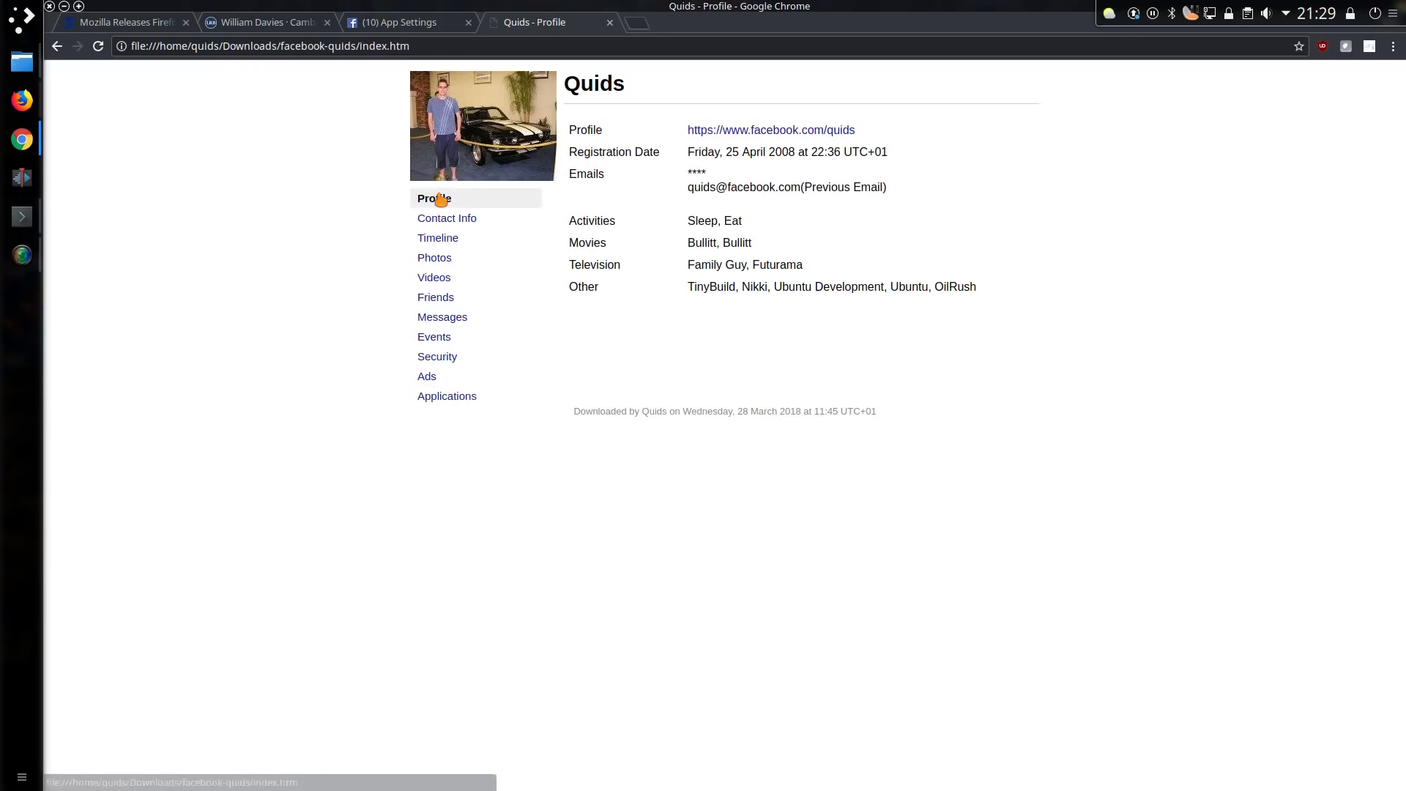